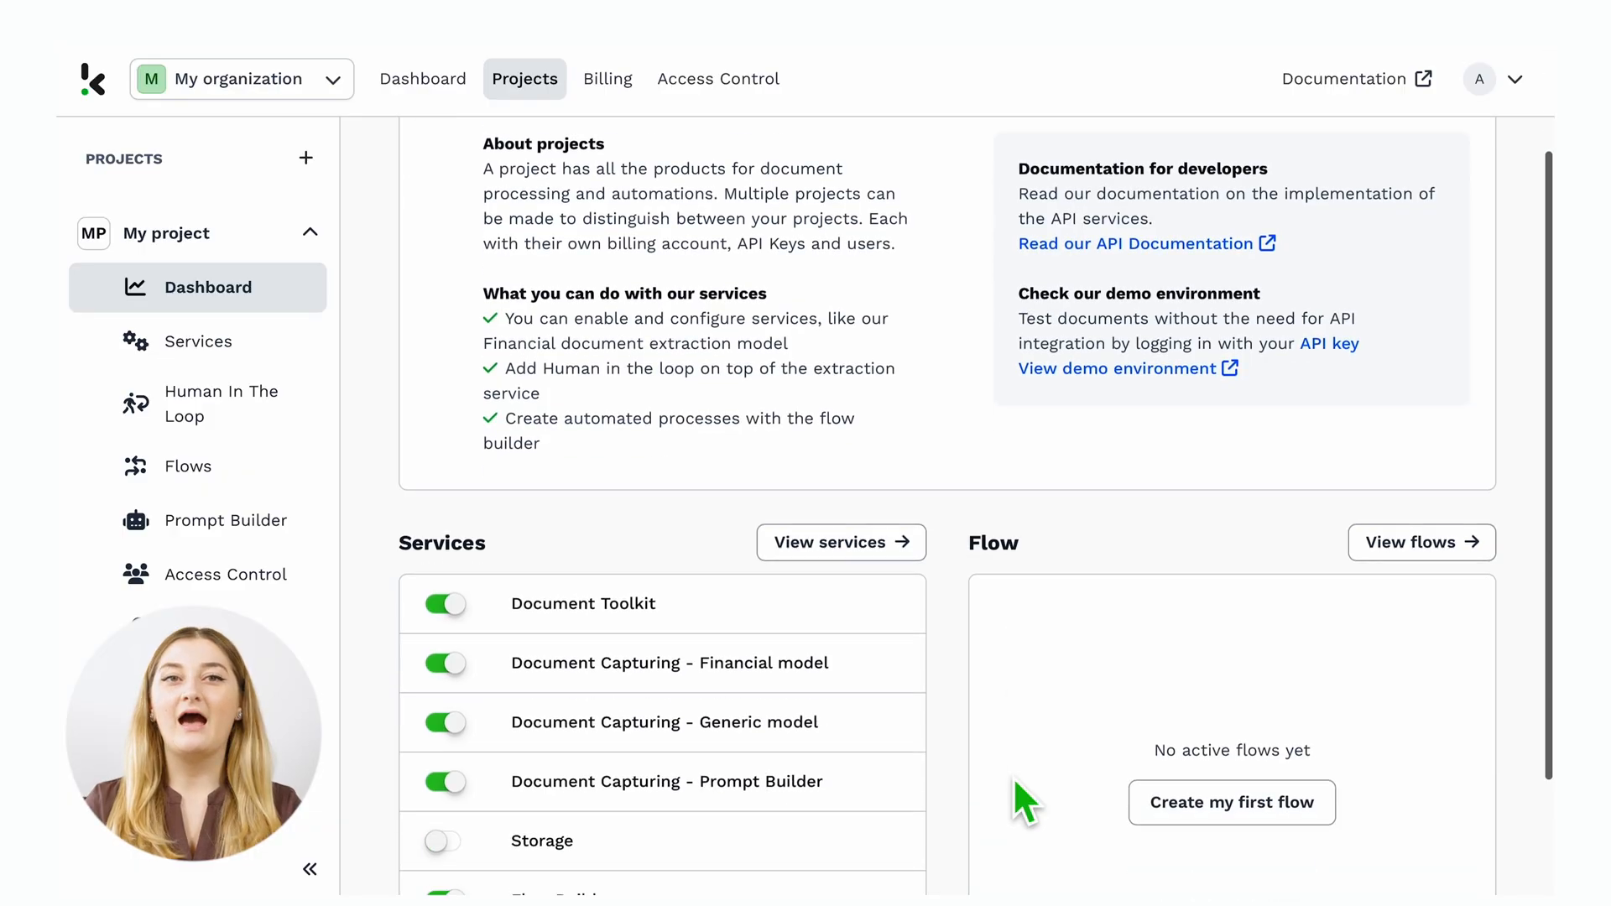
# - Switch on the Human In The Loop service and go to its overview with Configurations
pyautogui.scroll(-3)
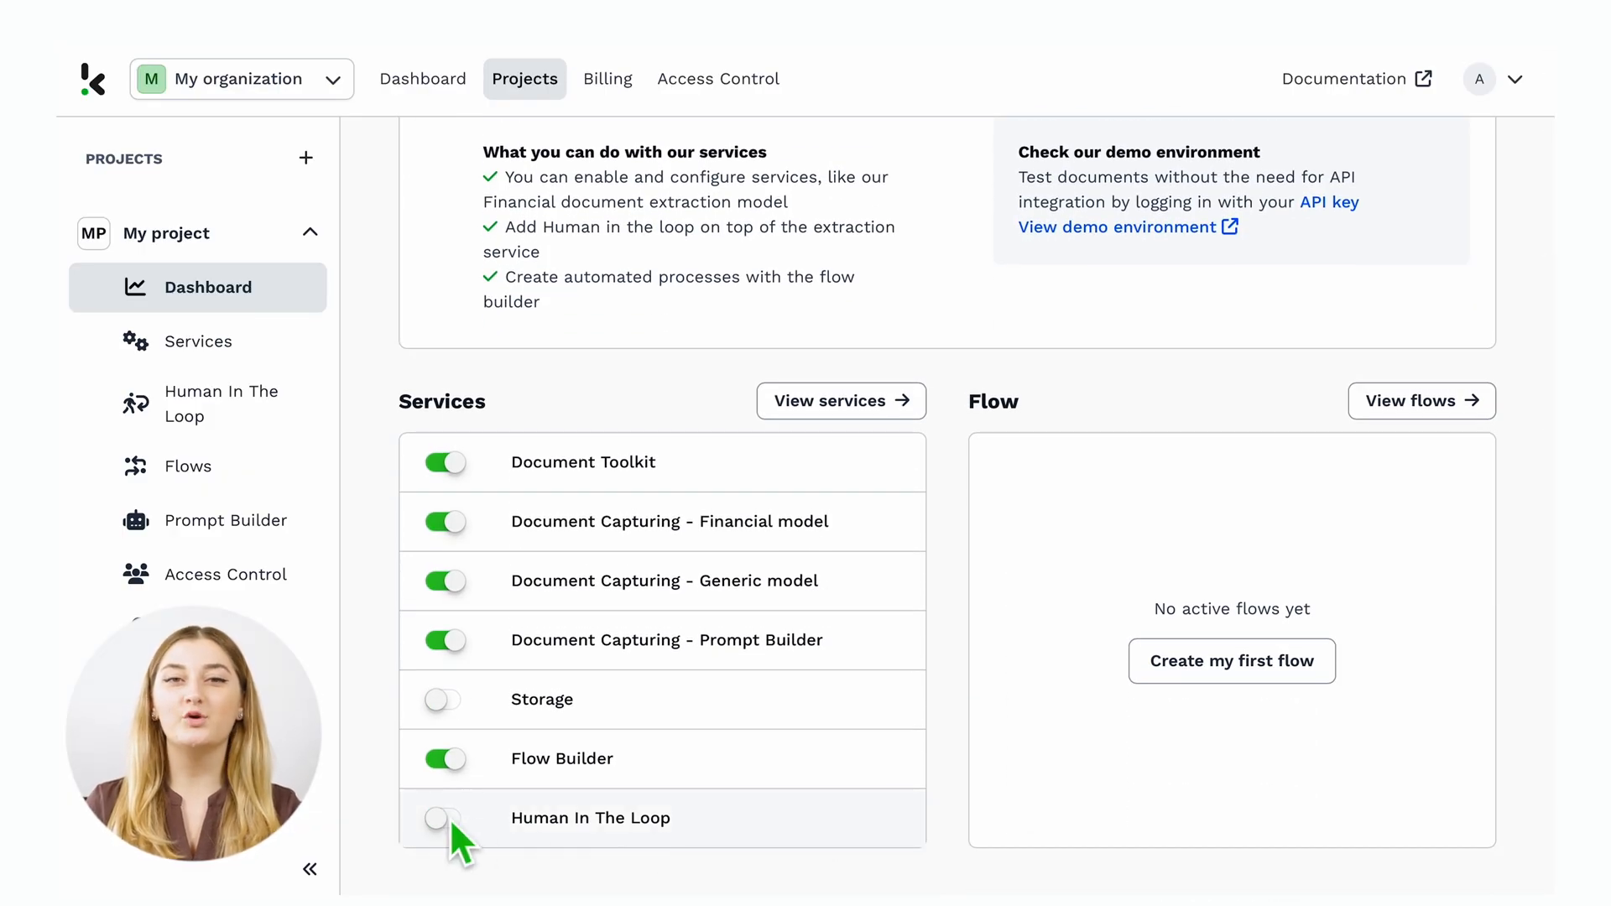
pyautogui.click(444, 818)
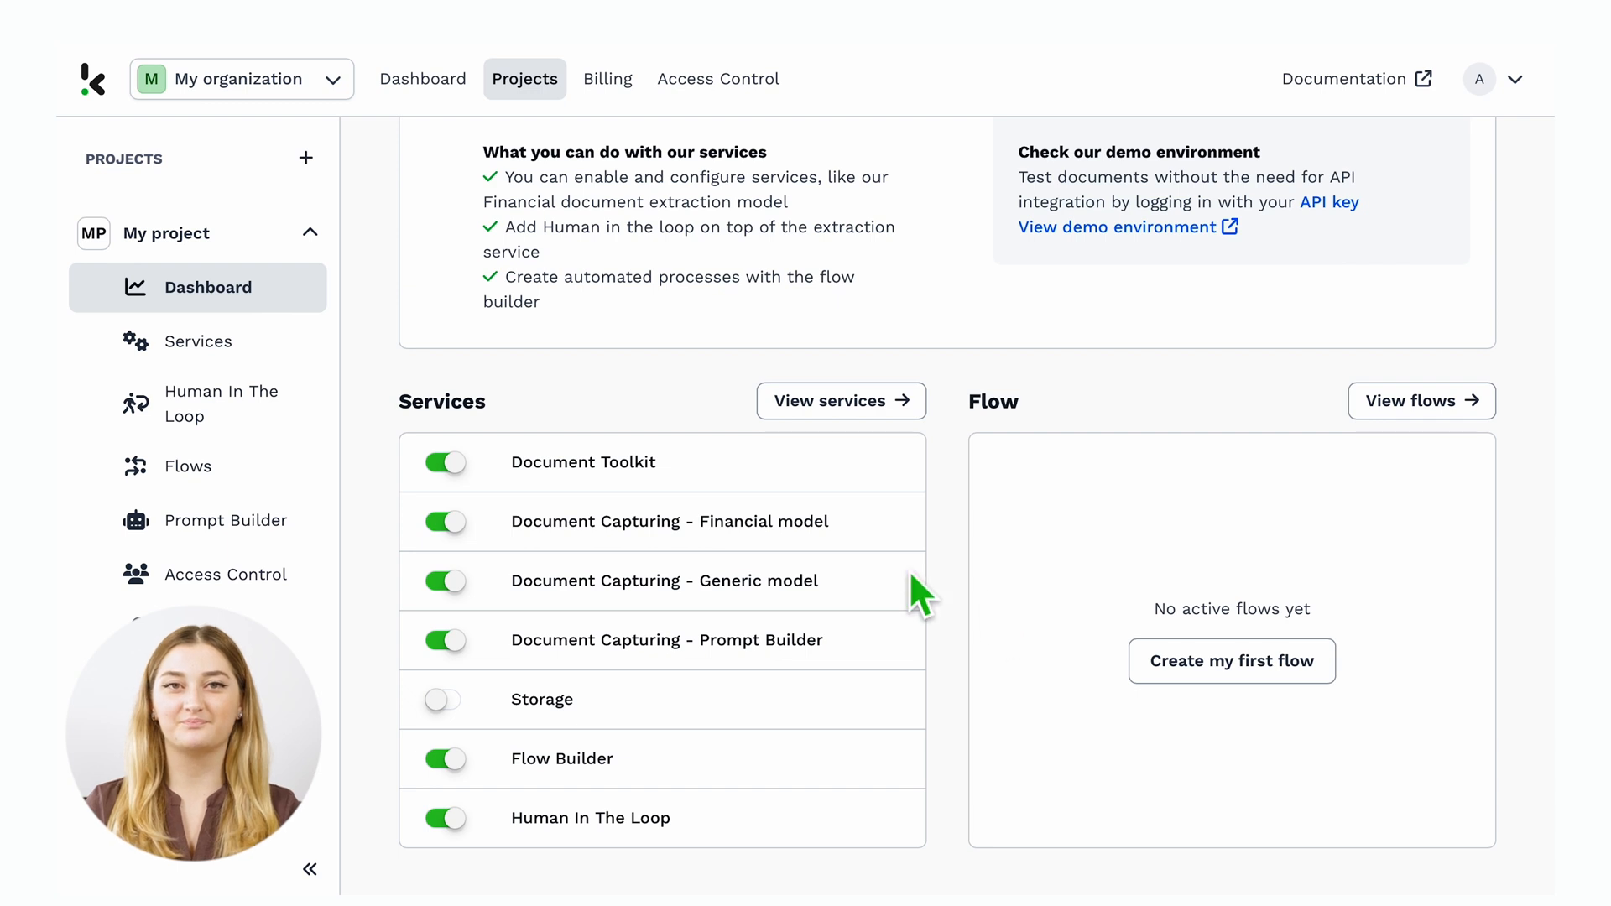
pyautogui.click(221, 404)
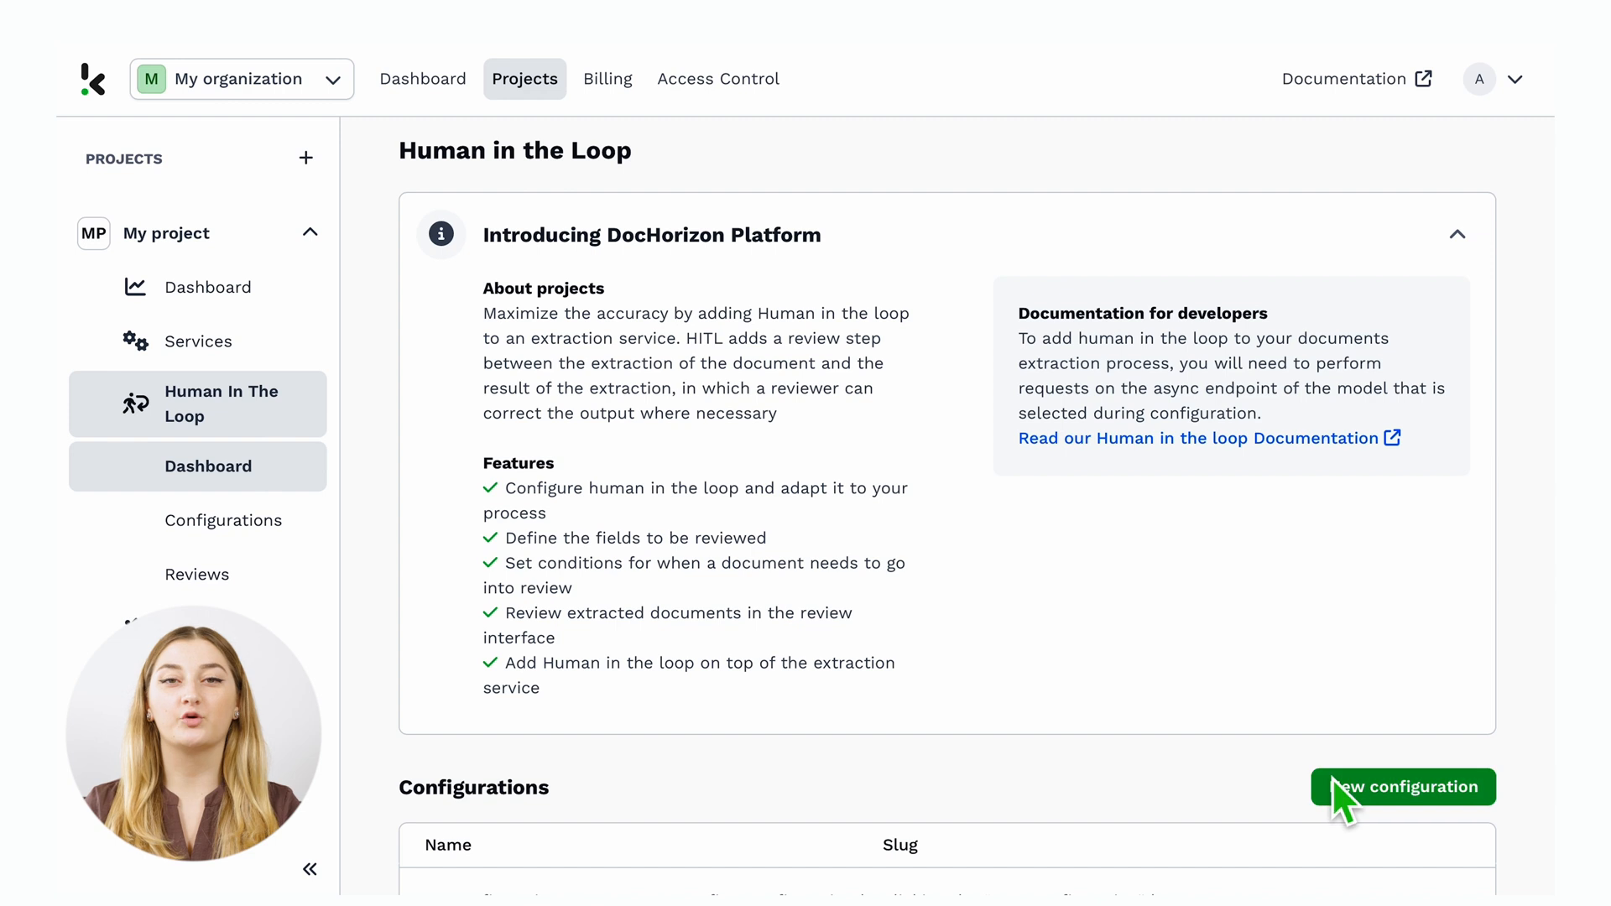
# - Create a configuration named 'Invoice review' using the Document Capturing - Financial service
pyautogui.click(1402, 787)
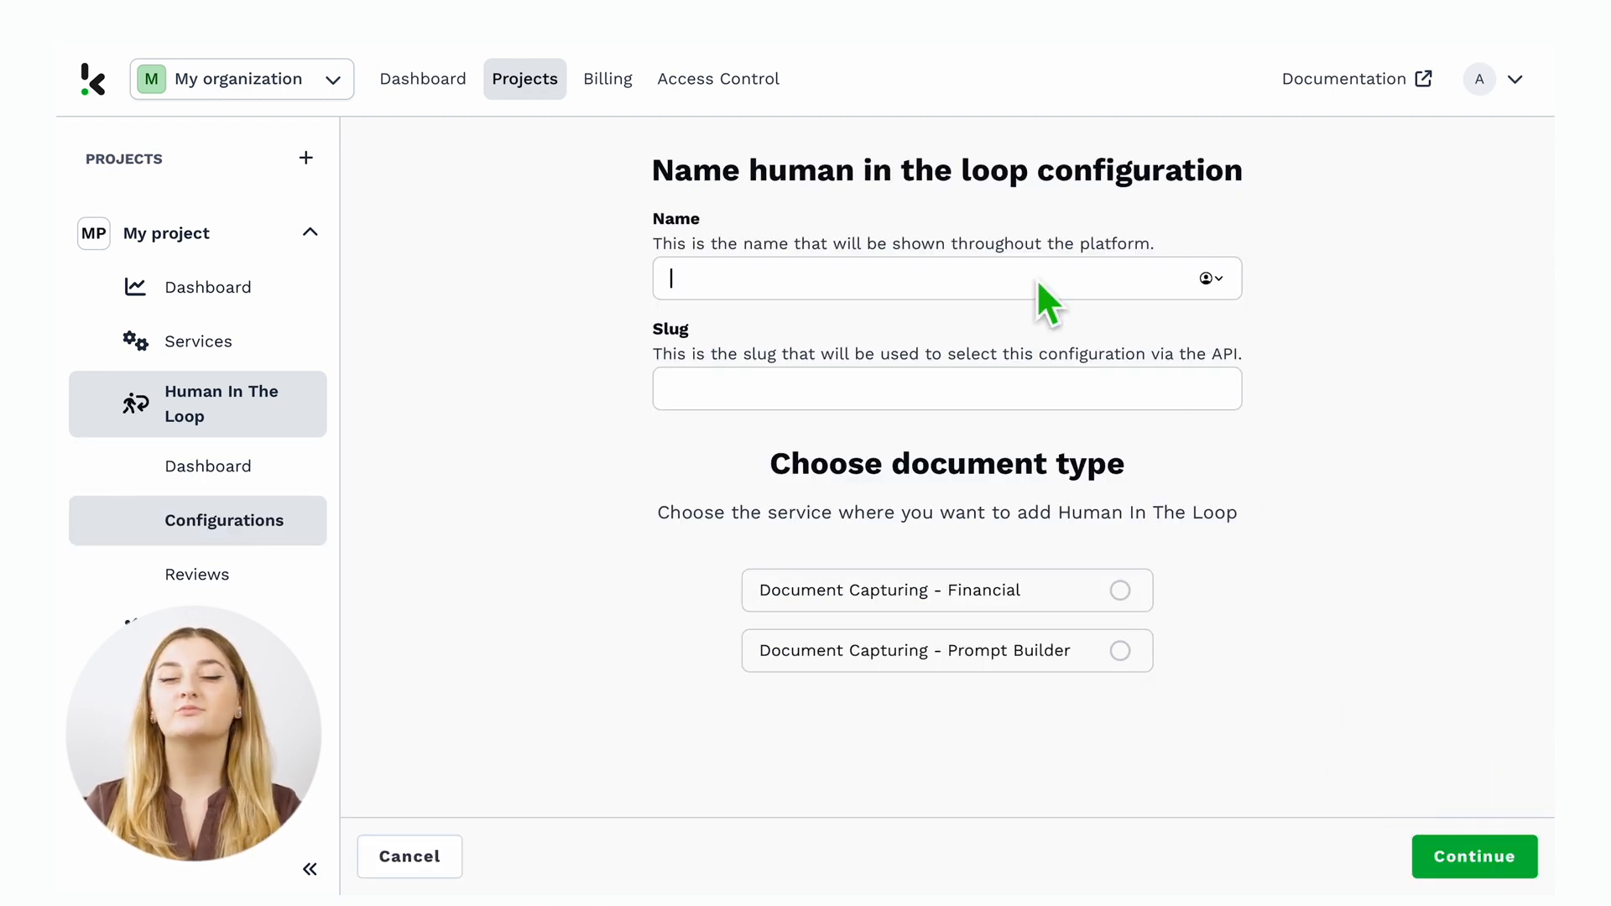
pyautogui.write('Invoice review')
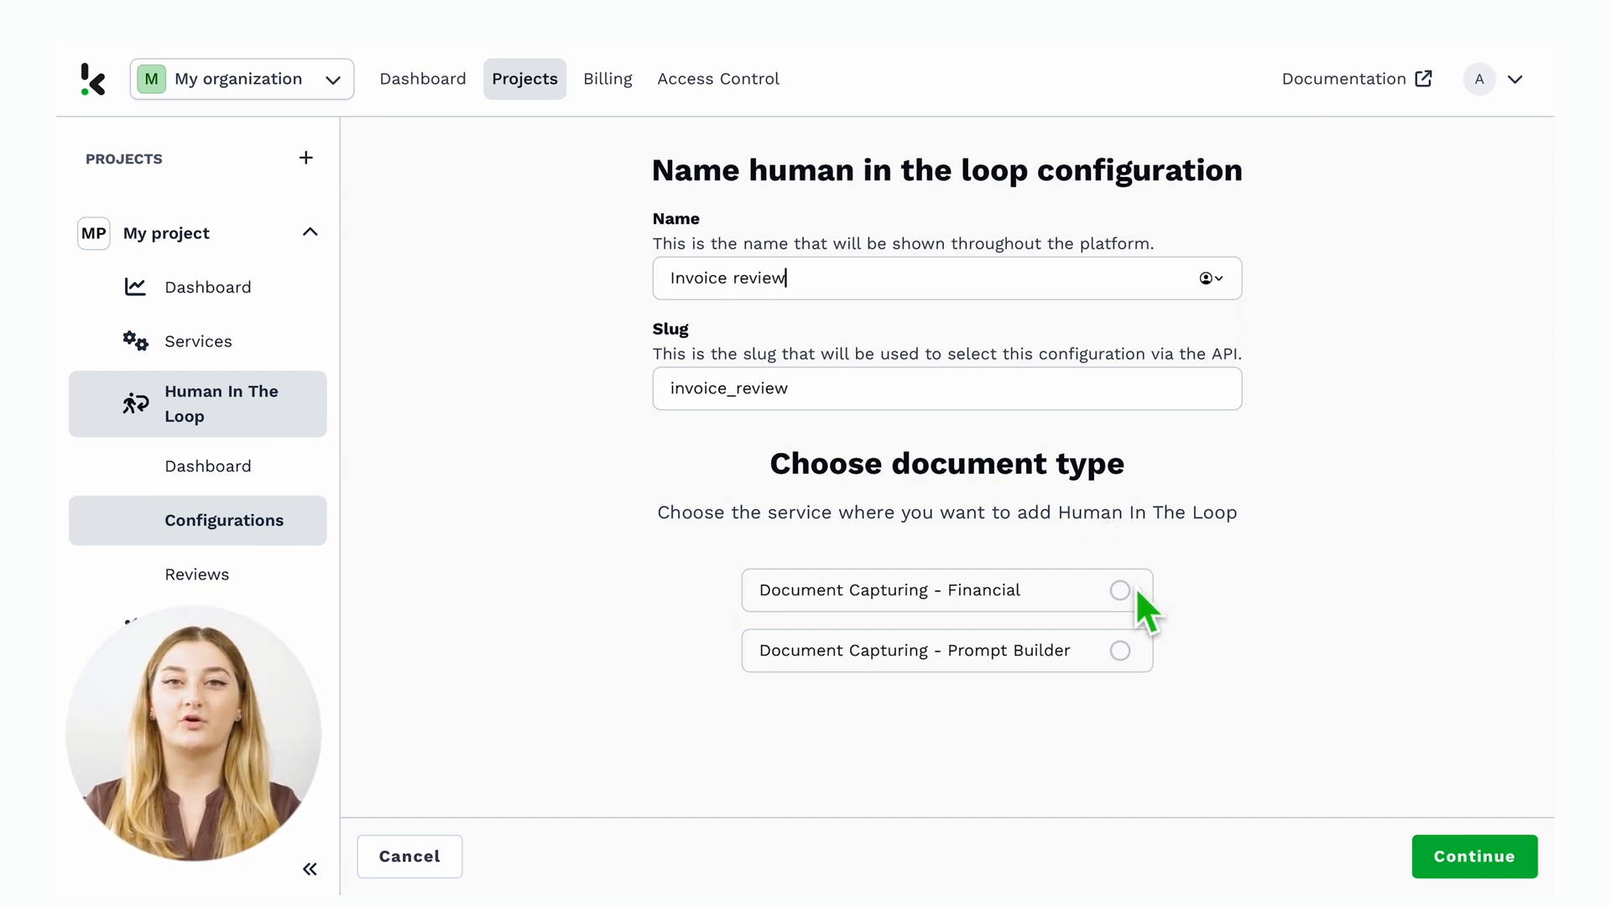
pyautogui.click(1120, 590)
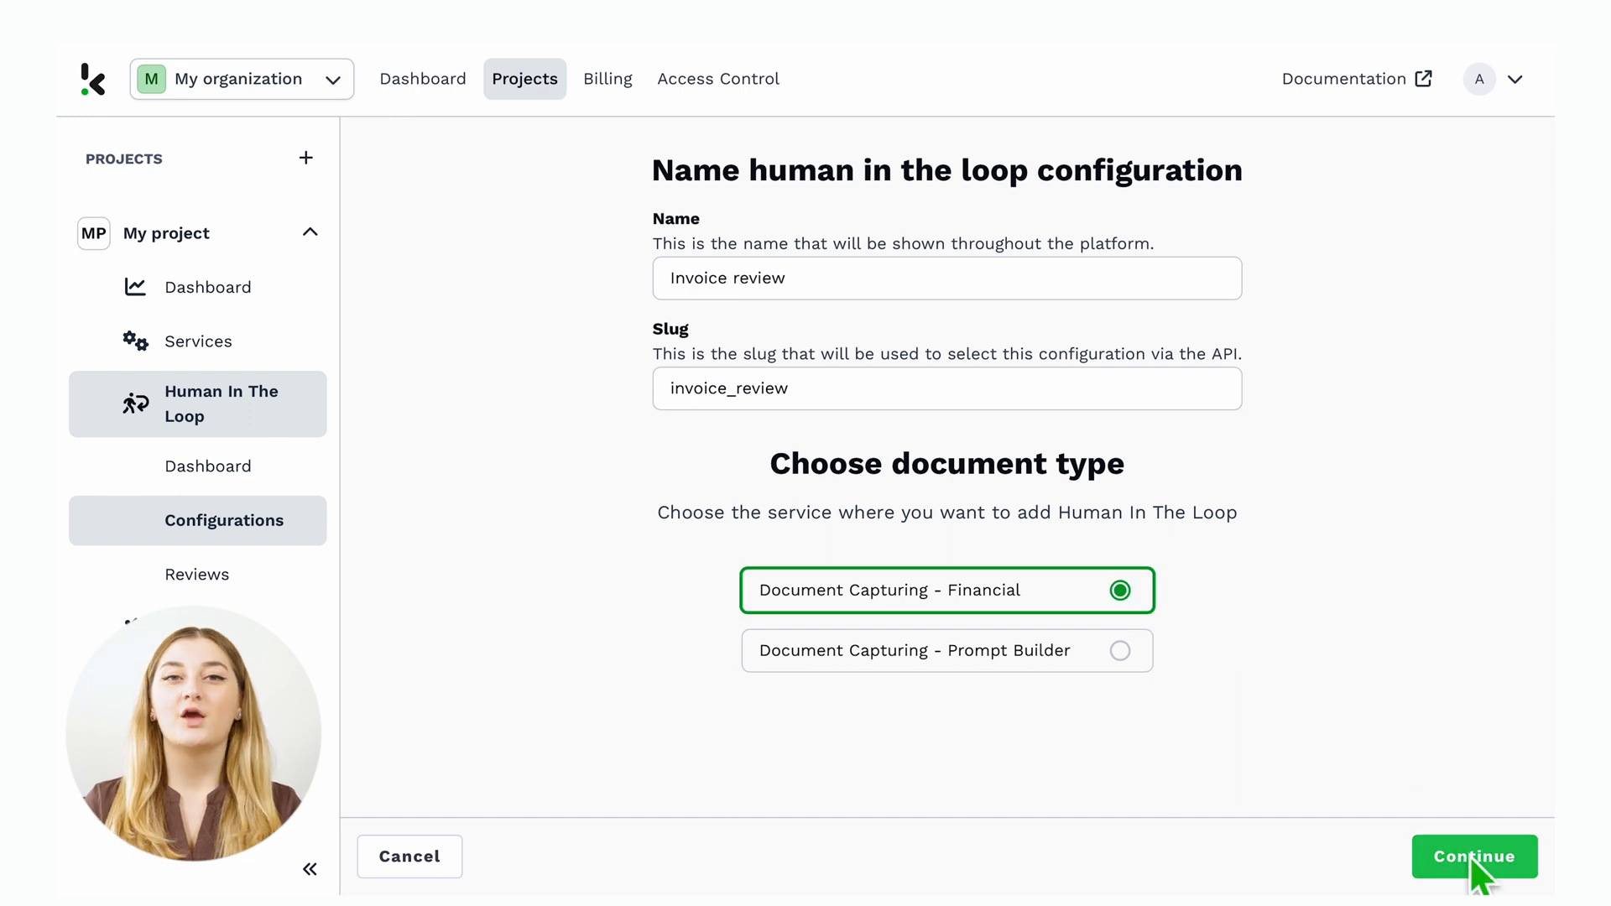
# - Add Amount and Document Date from Available fields to the Sidebar Fields
pyautogui.click(1474, 857)
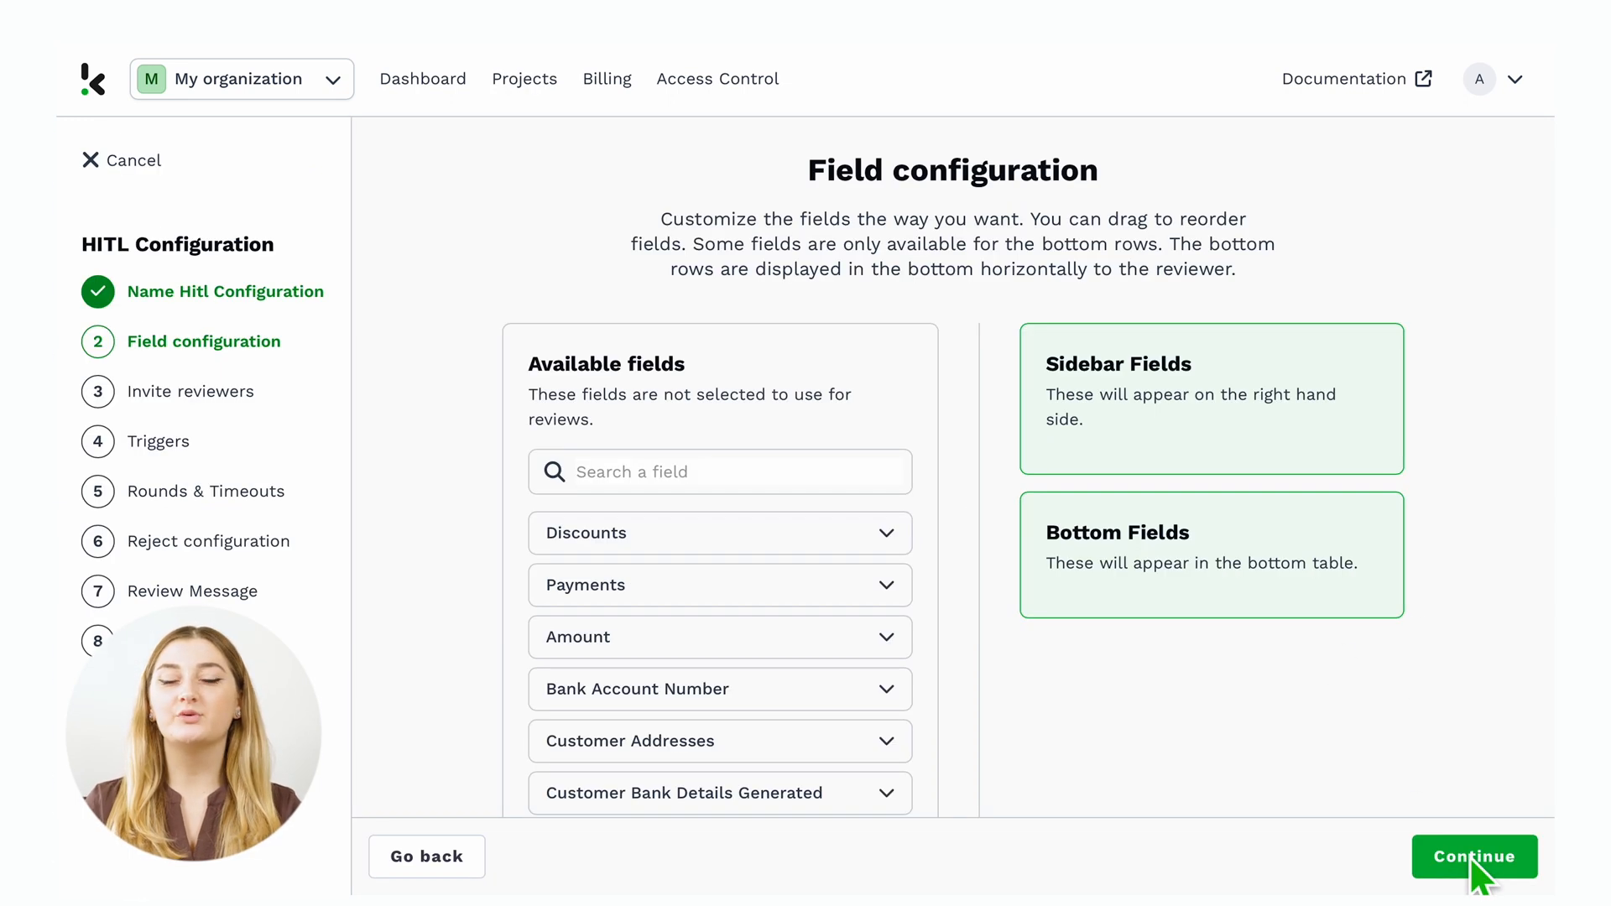
pyautogui.moveTo(1141, 752)
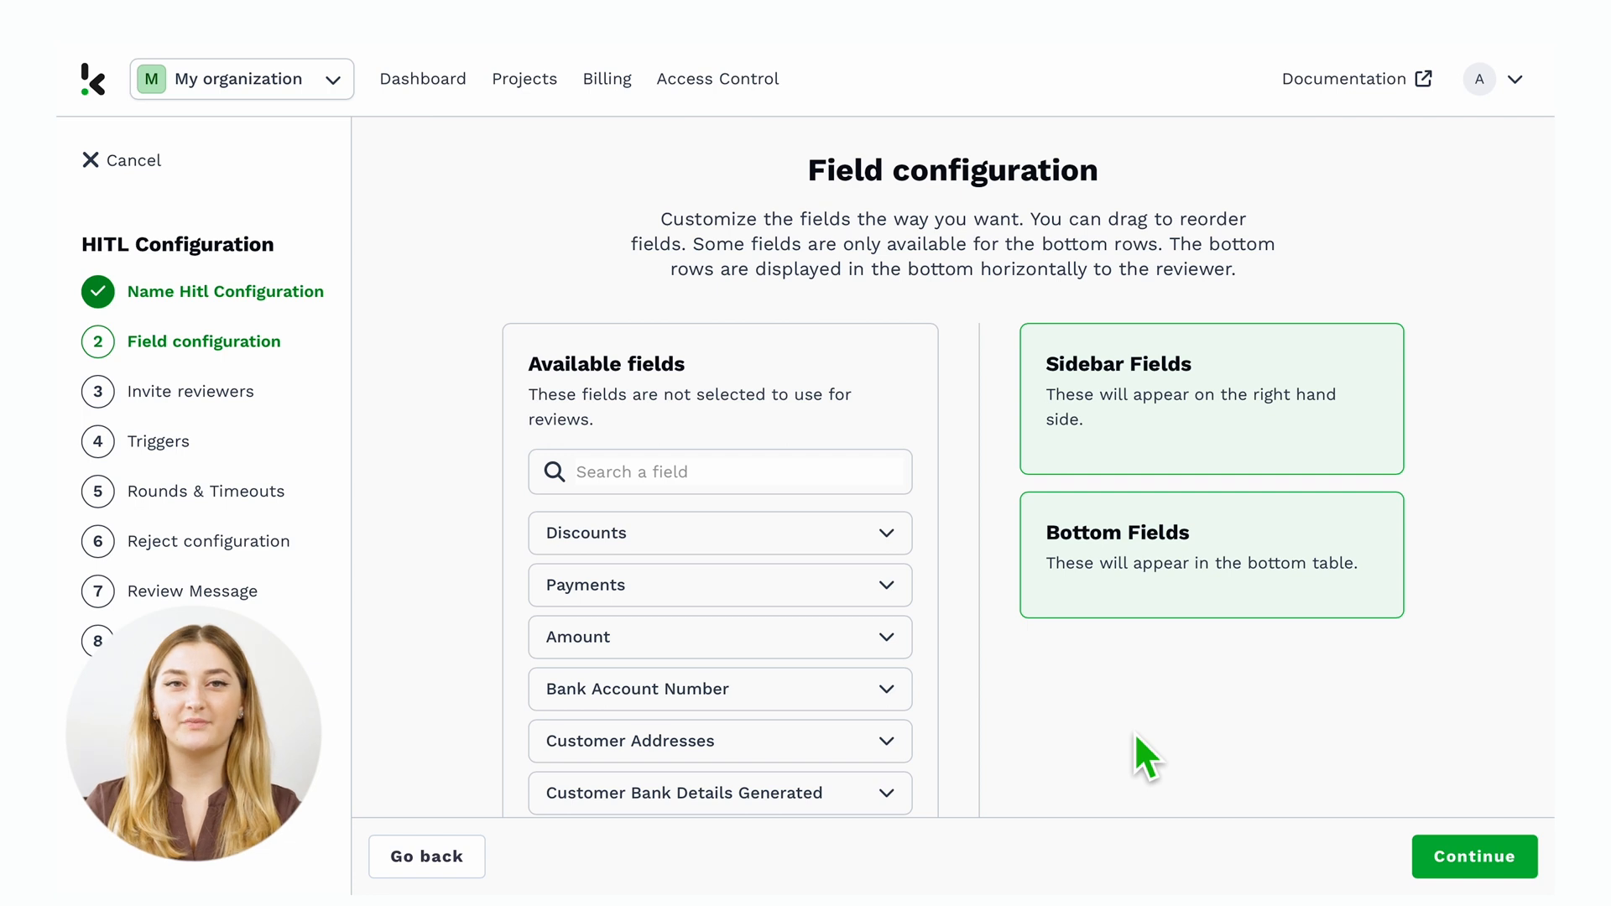
pyautogui.scroll(-3)
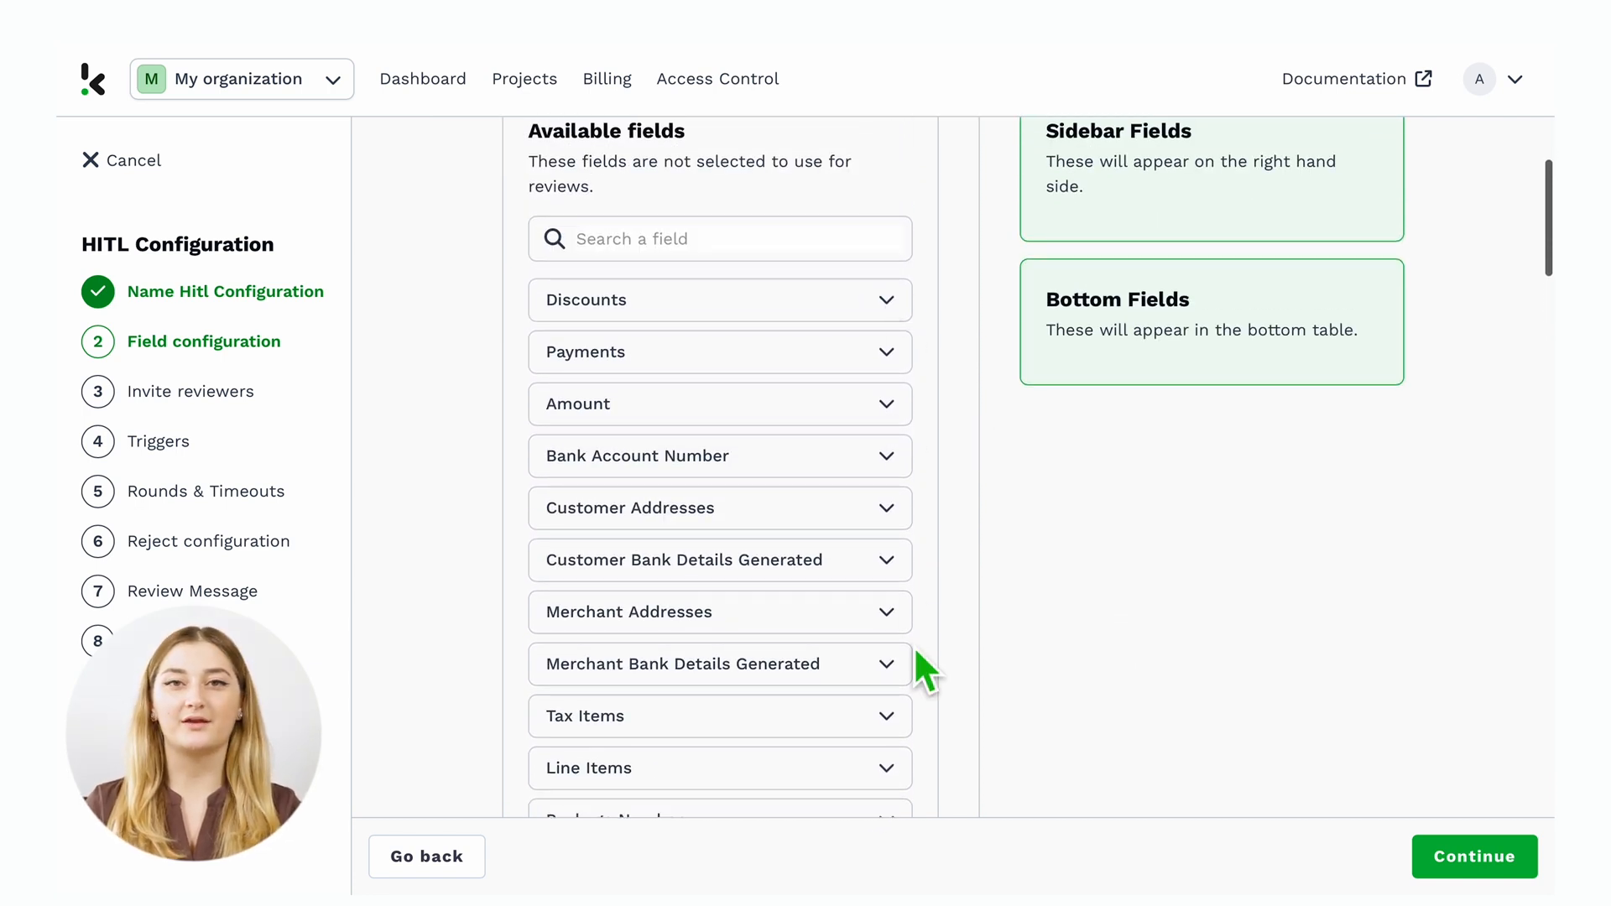
pyautogui.scroll(-3)
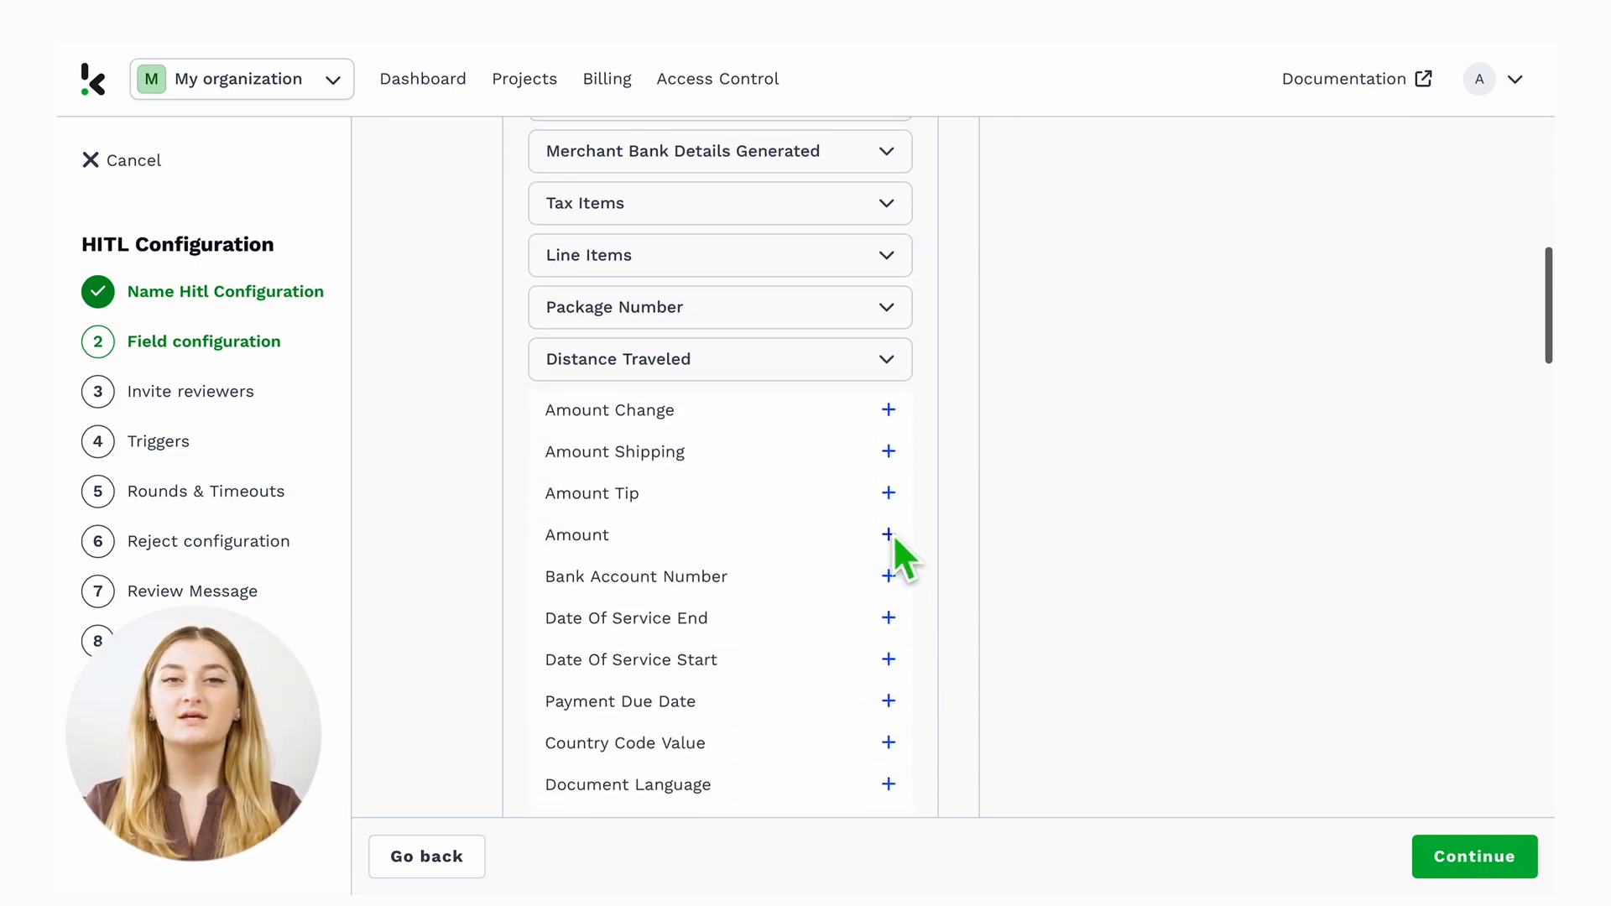
pyautogui.scroll(-3)
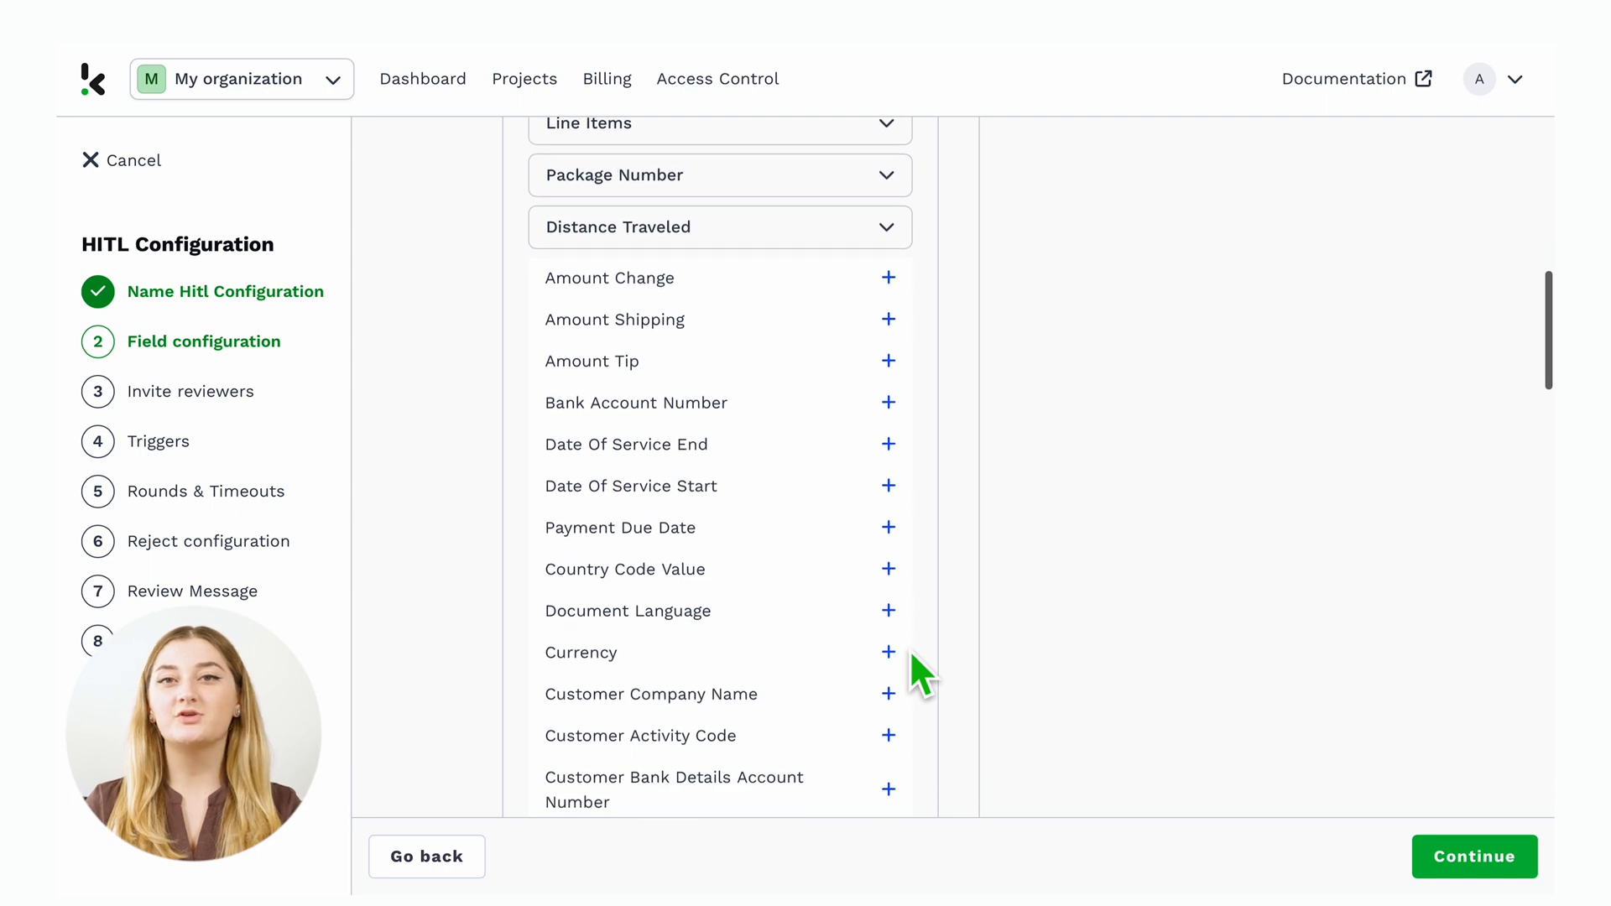
pyautogui.scroll(-3)
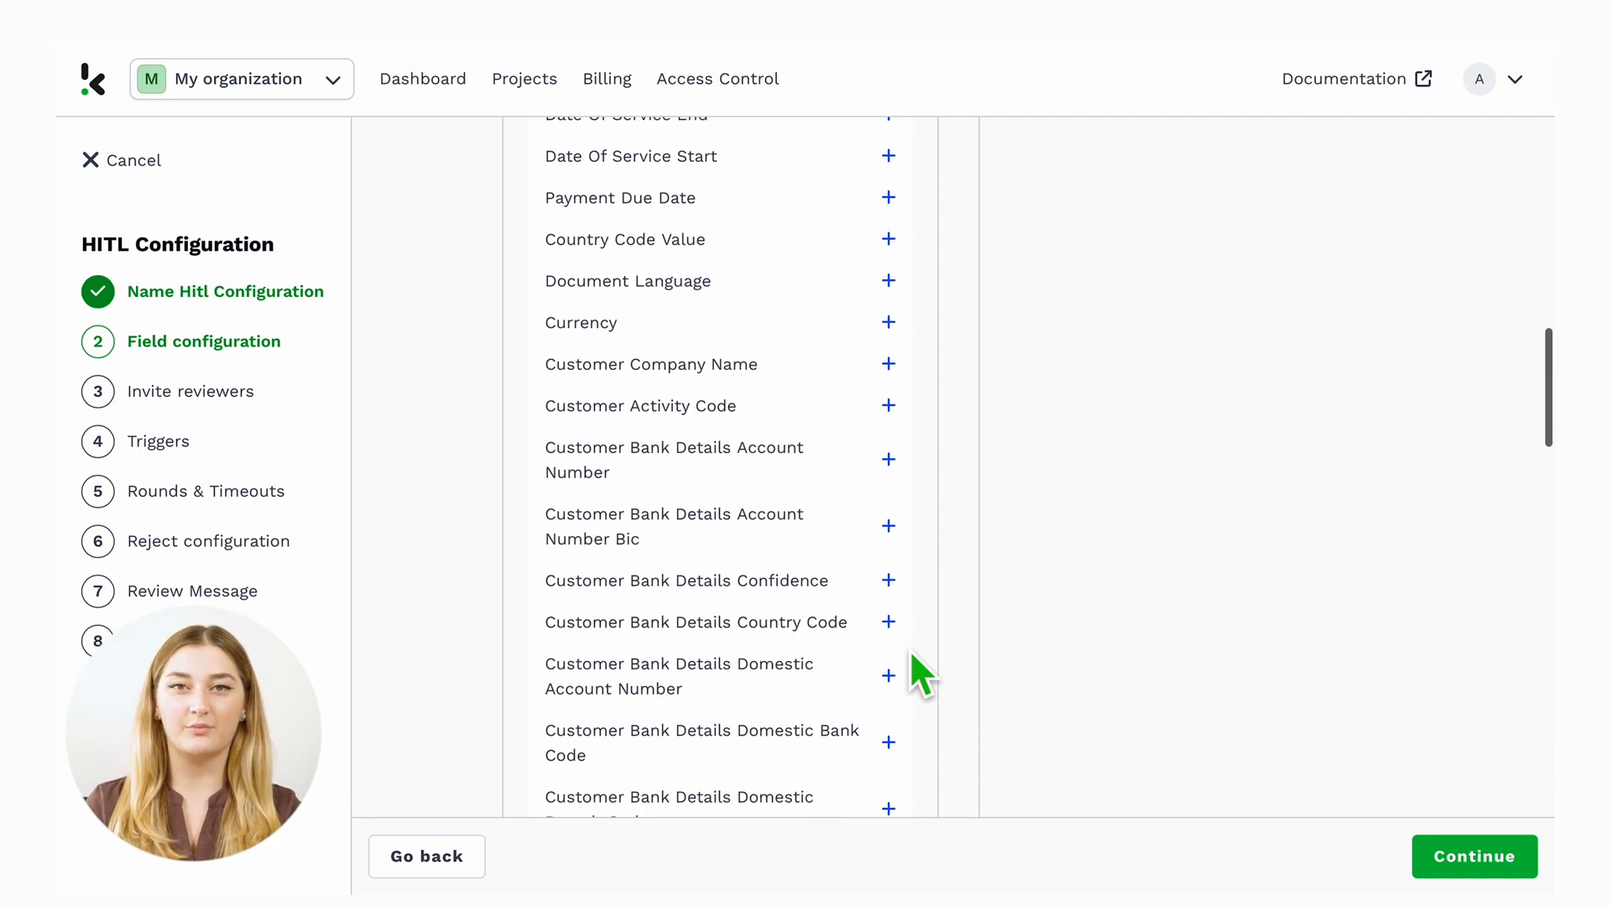
pyautogui.scroll(-3)
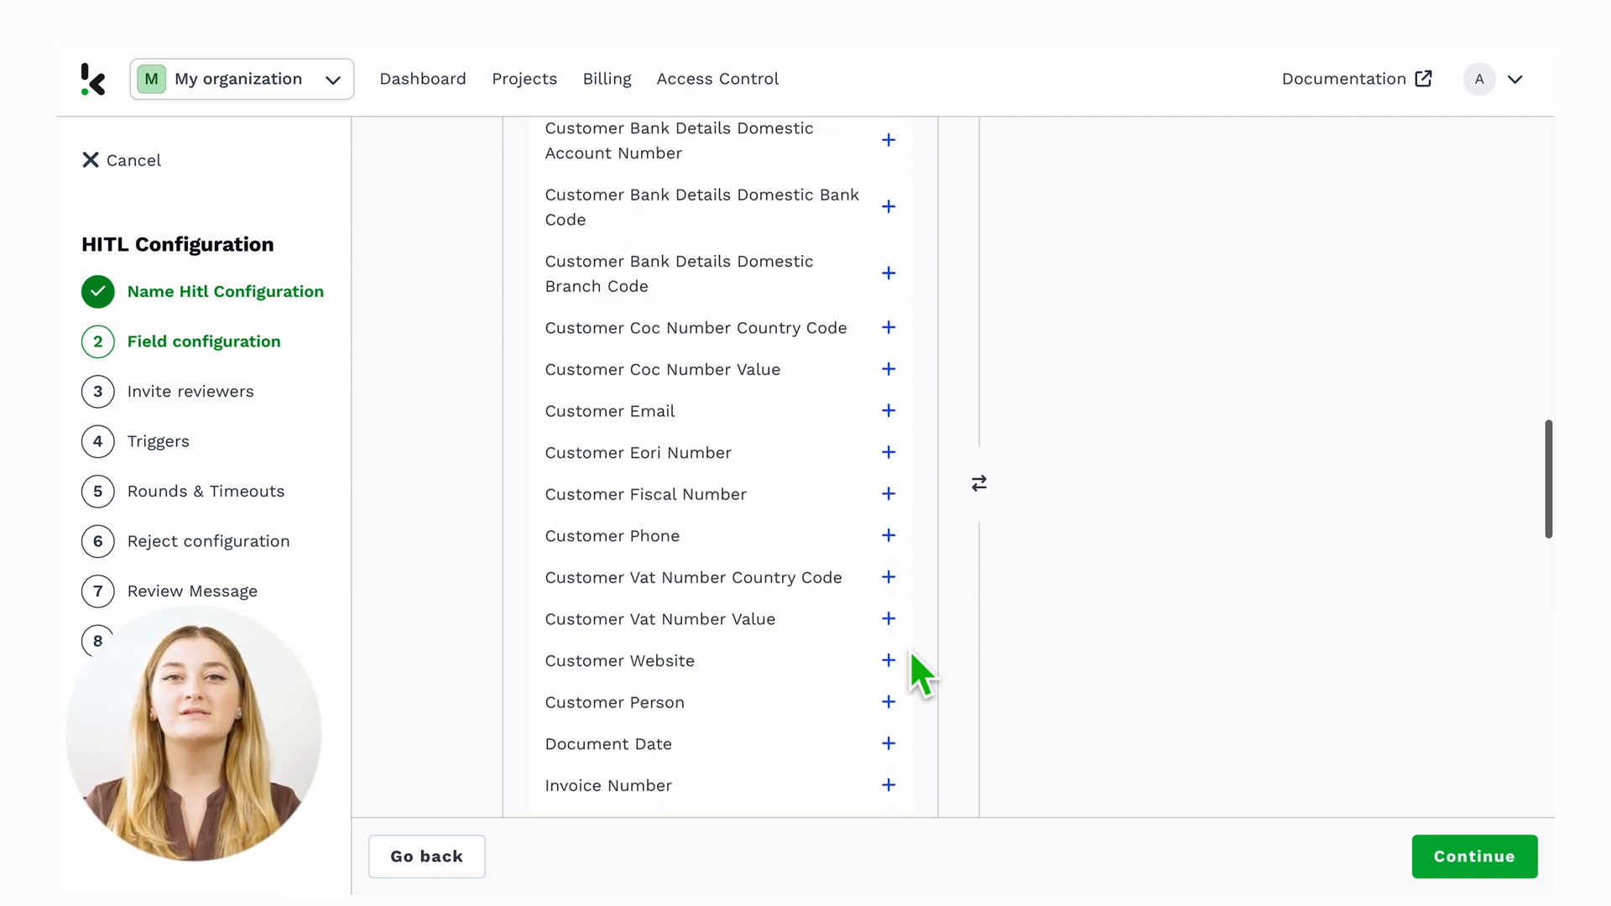
pyautogui.scroll(-3)
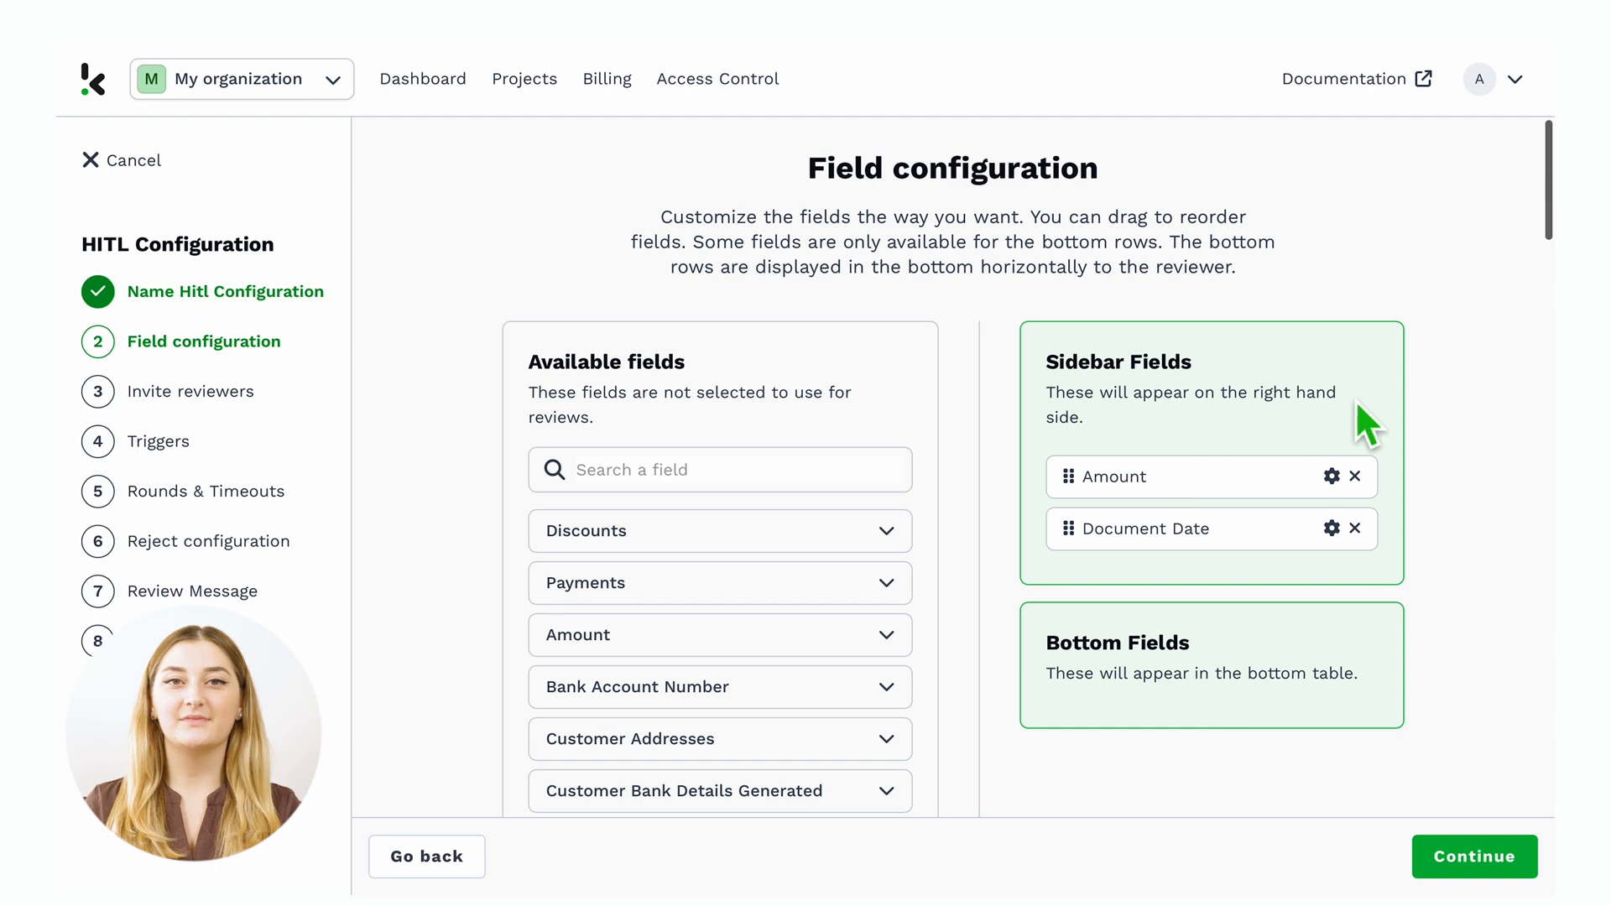
pyautogui.moveTo(1430, 729)
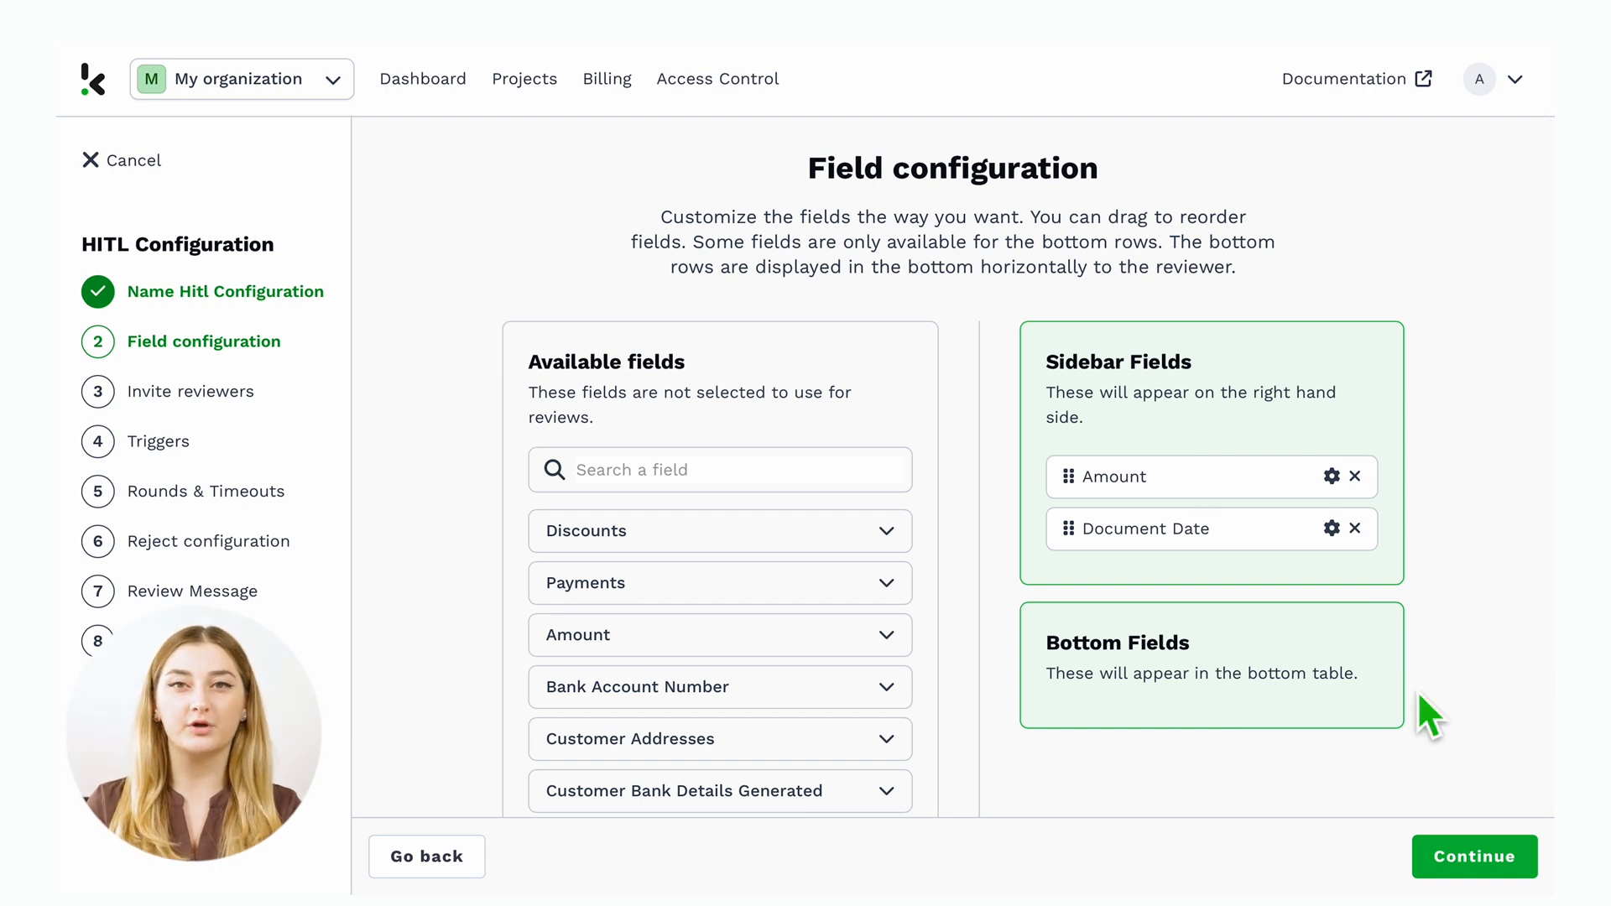
pyautogui.click(1474, 880)
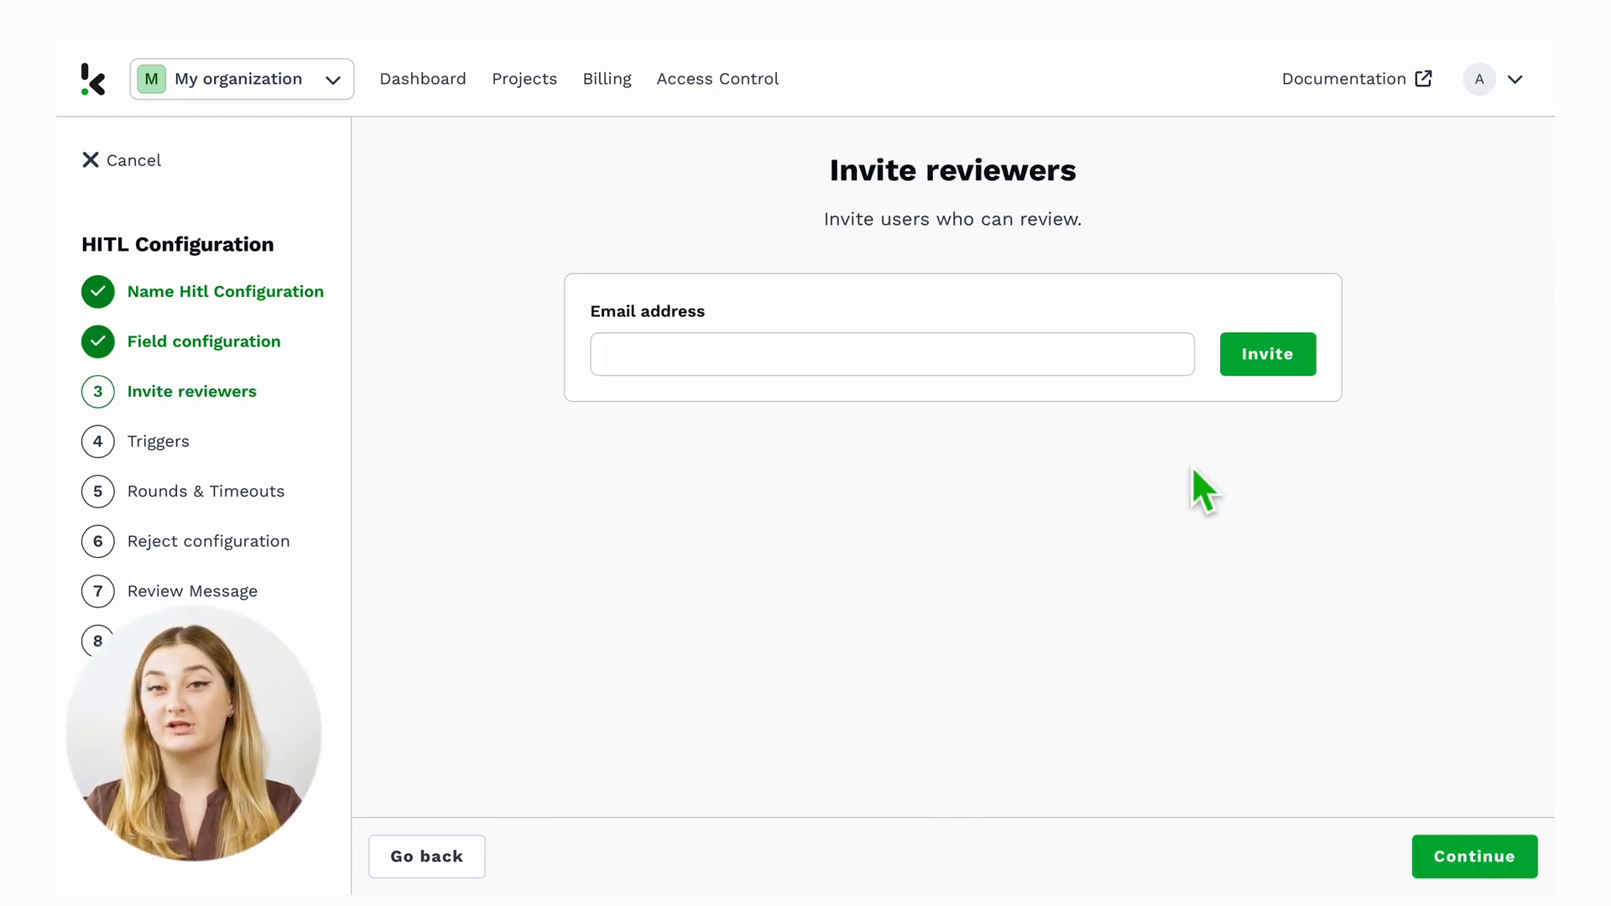
pyautogui.write('joh')
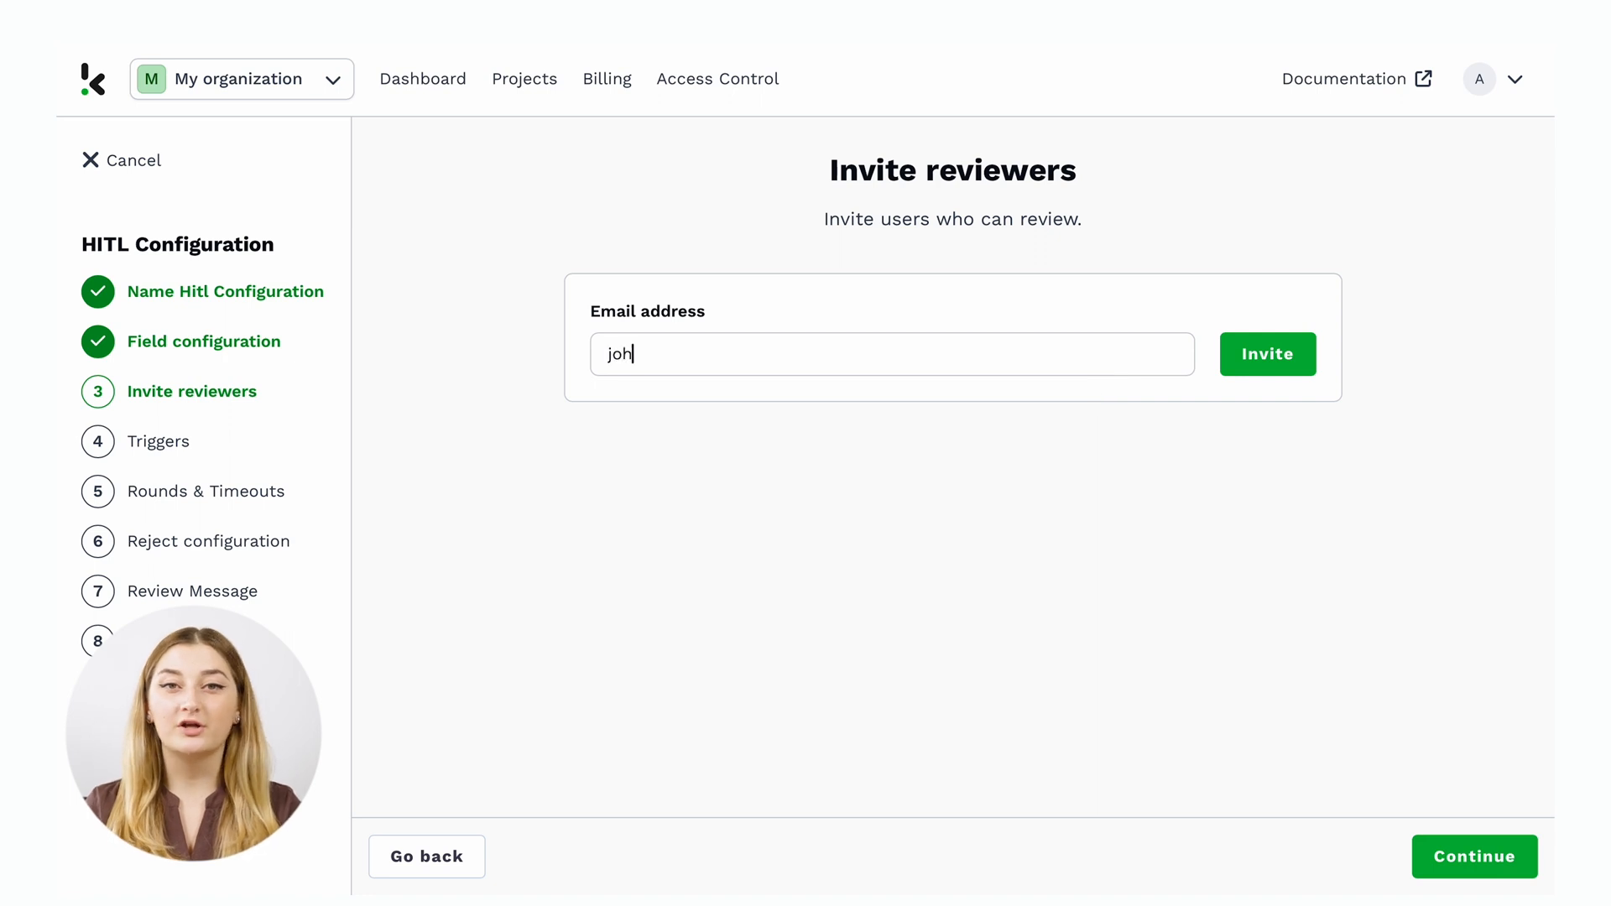
pyautogui.write('john.smith@yourcompany.com')
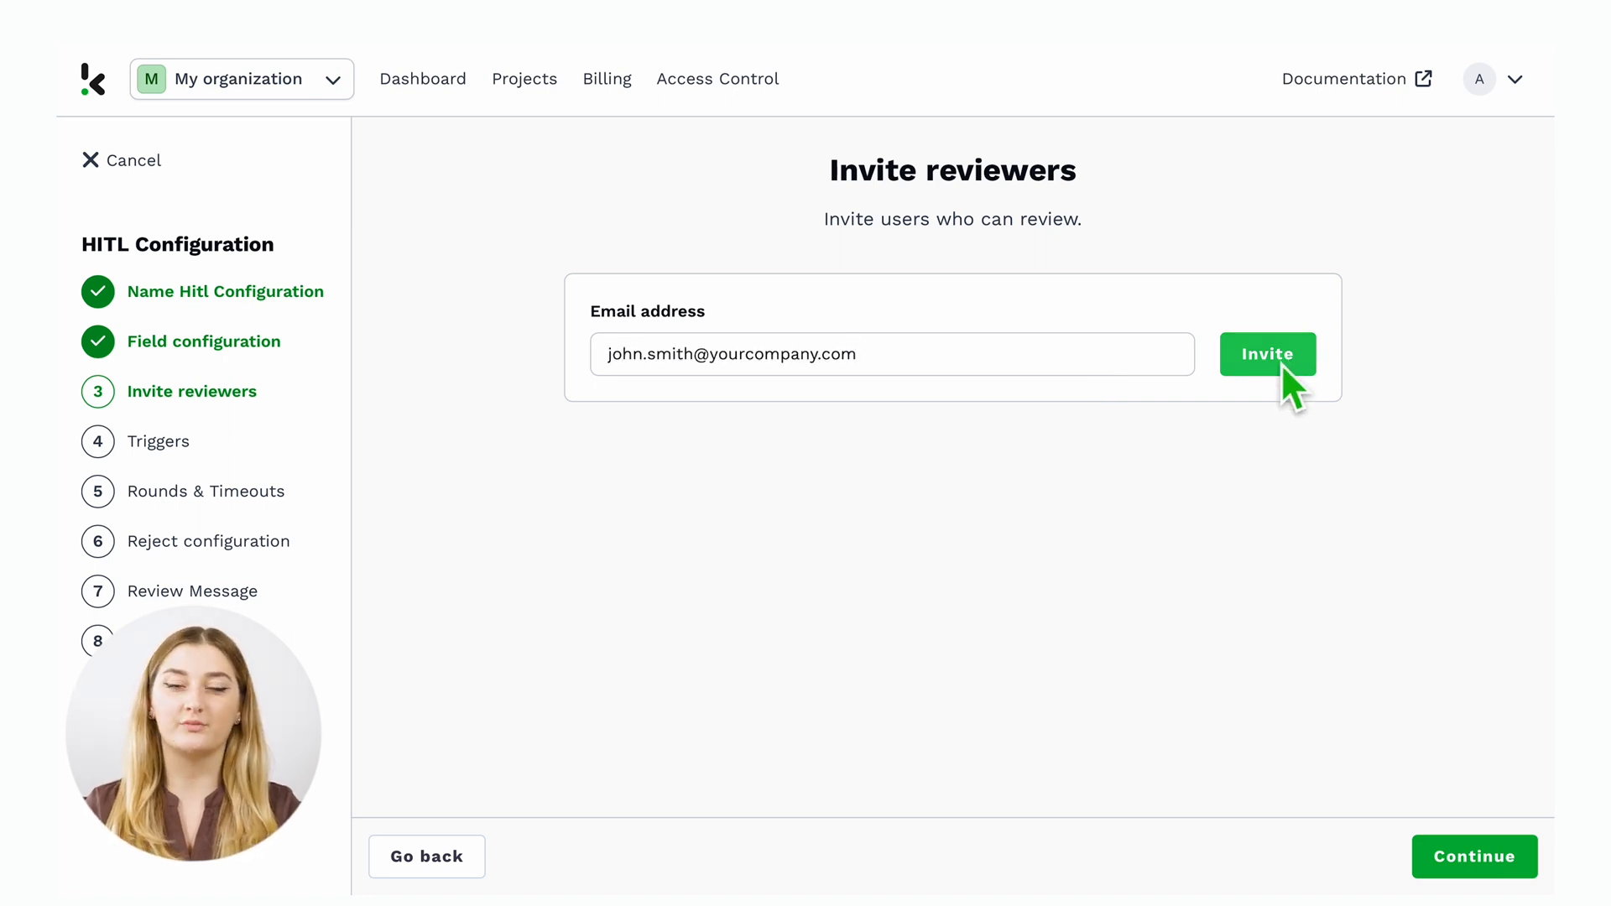
pyautogui.click(1268, 354)
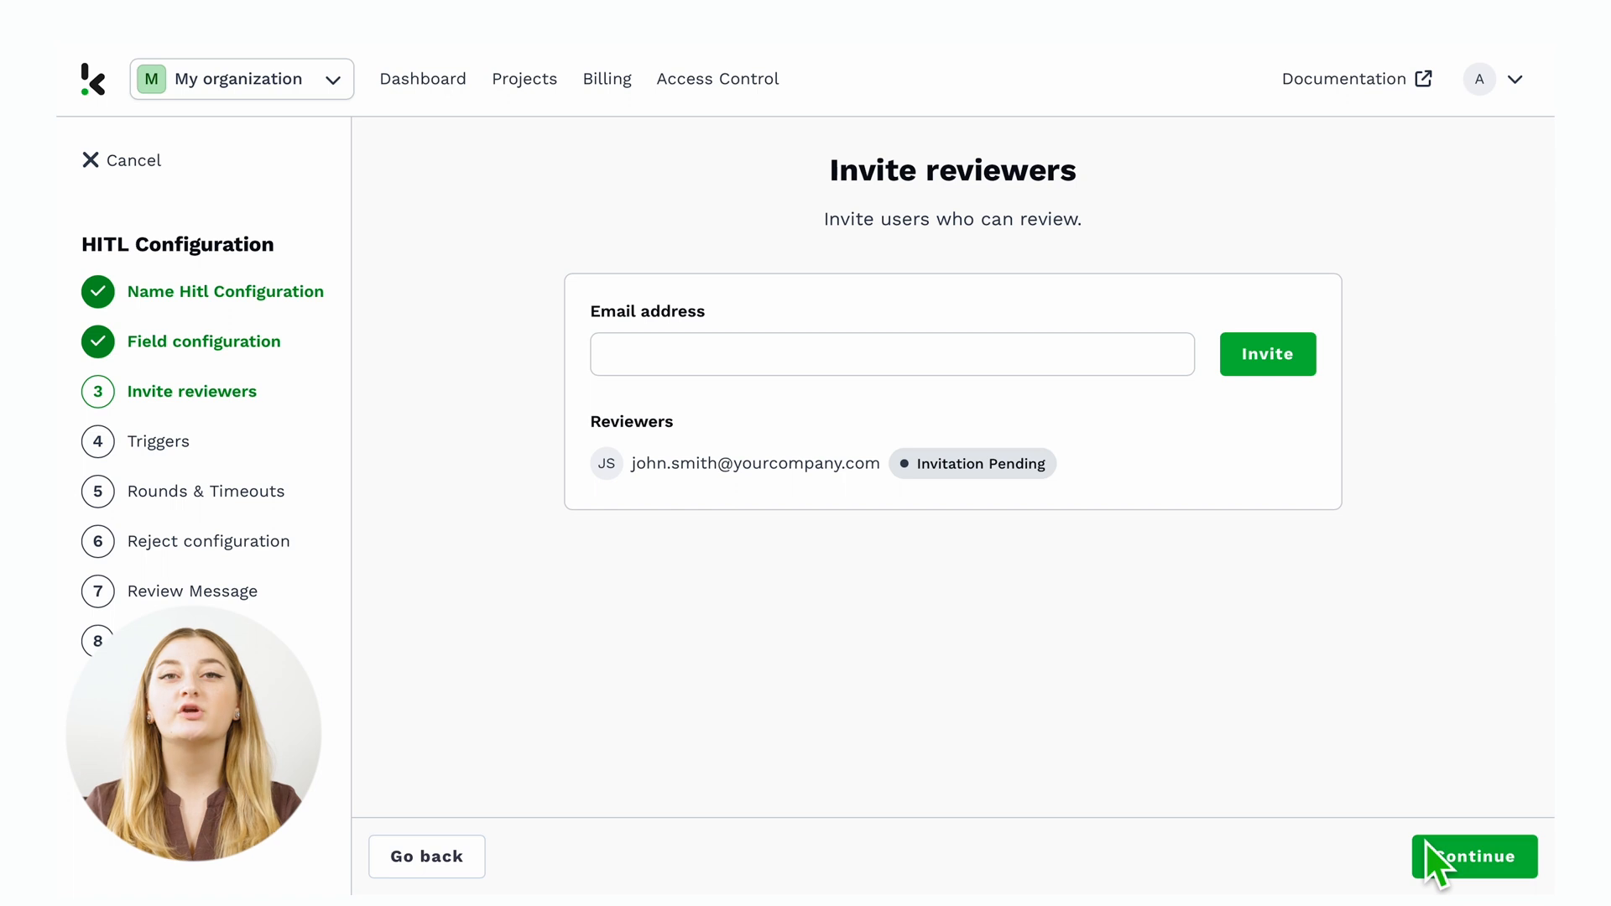
pyautogui.click(1474, 856)
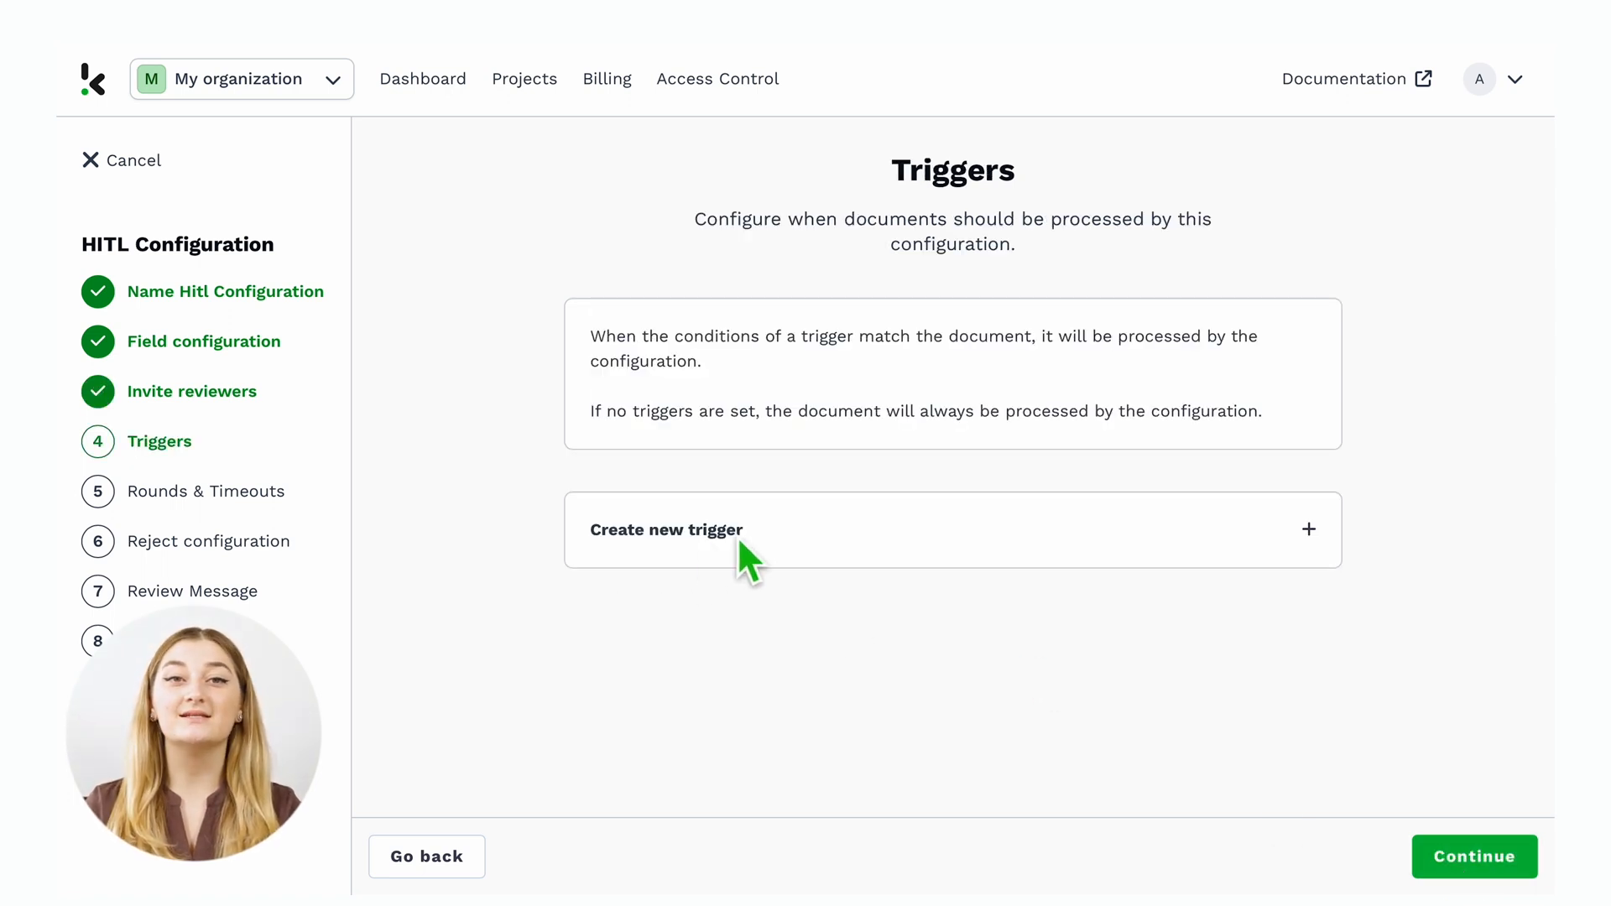
# - Create trigger 'amount too small' for total amount smaller than 1000
pyautogui.click(699, 529)
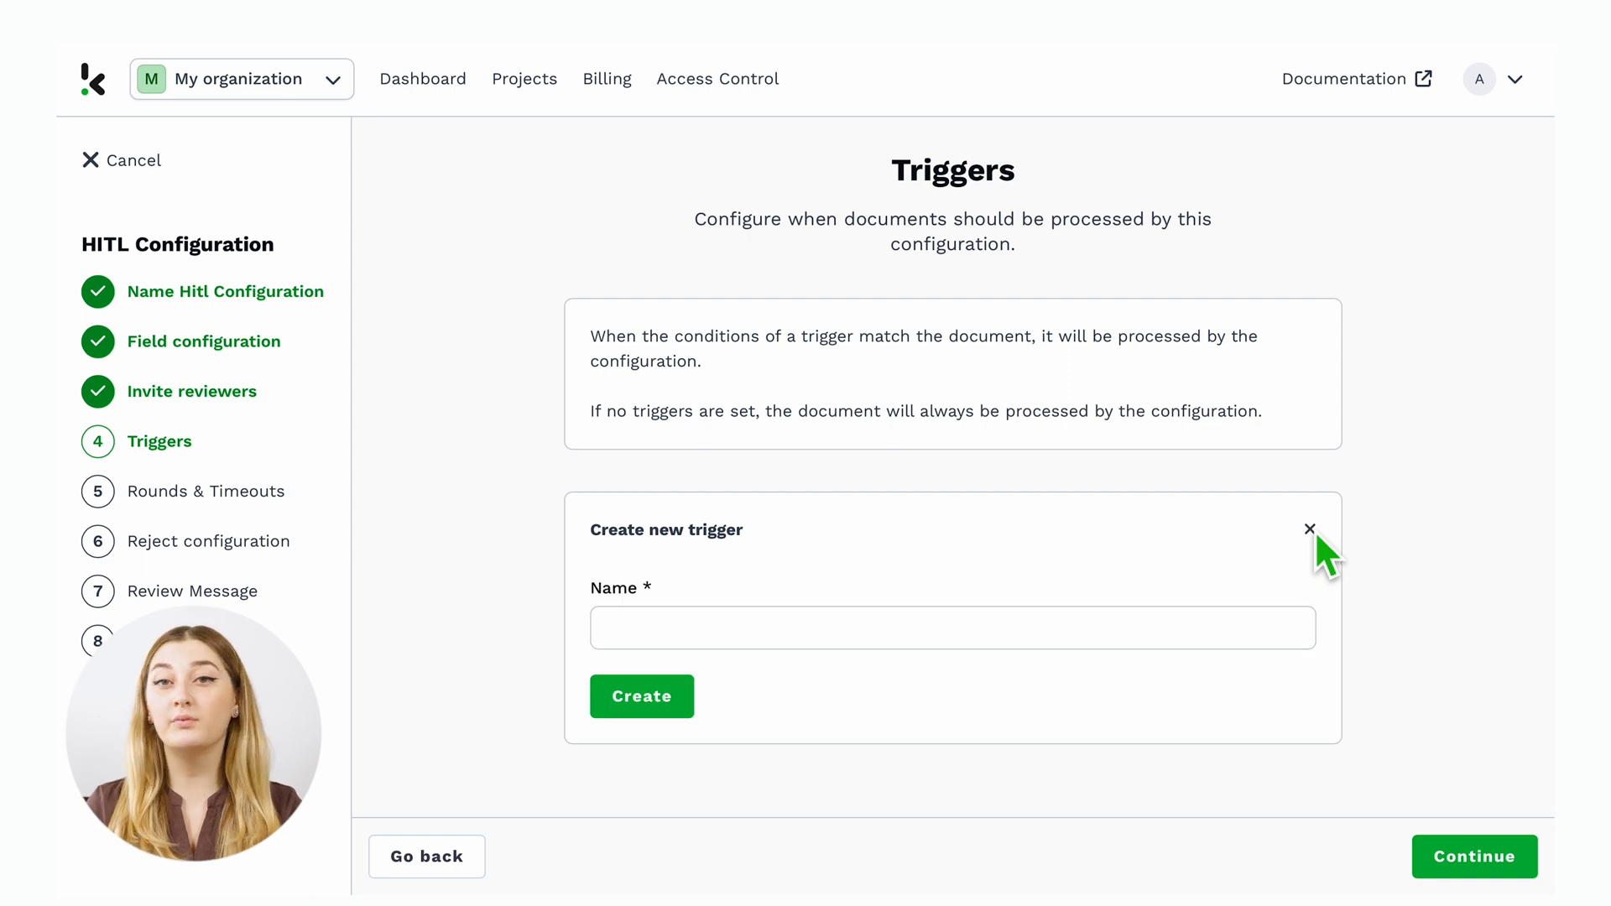
pyautogui.moveTo(1243, 661)
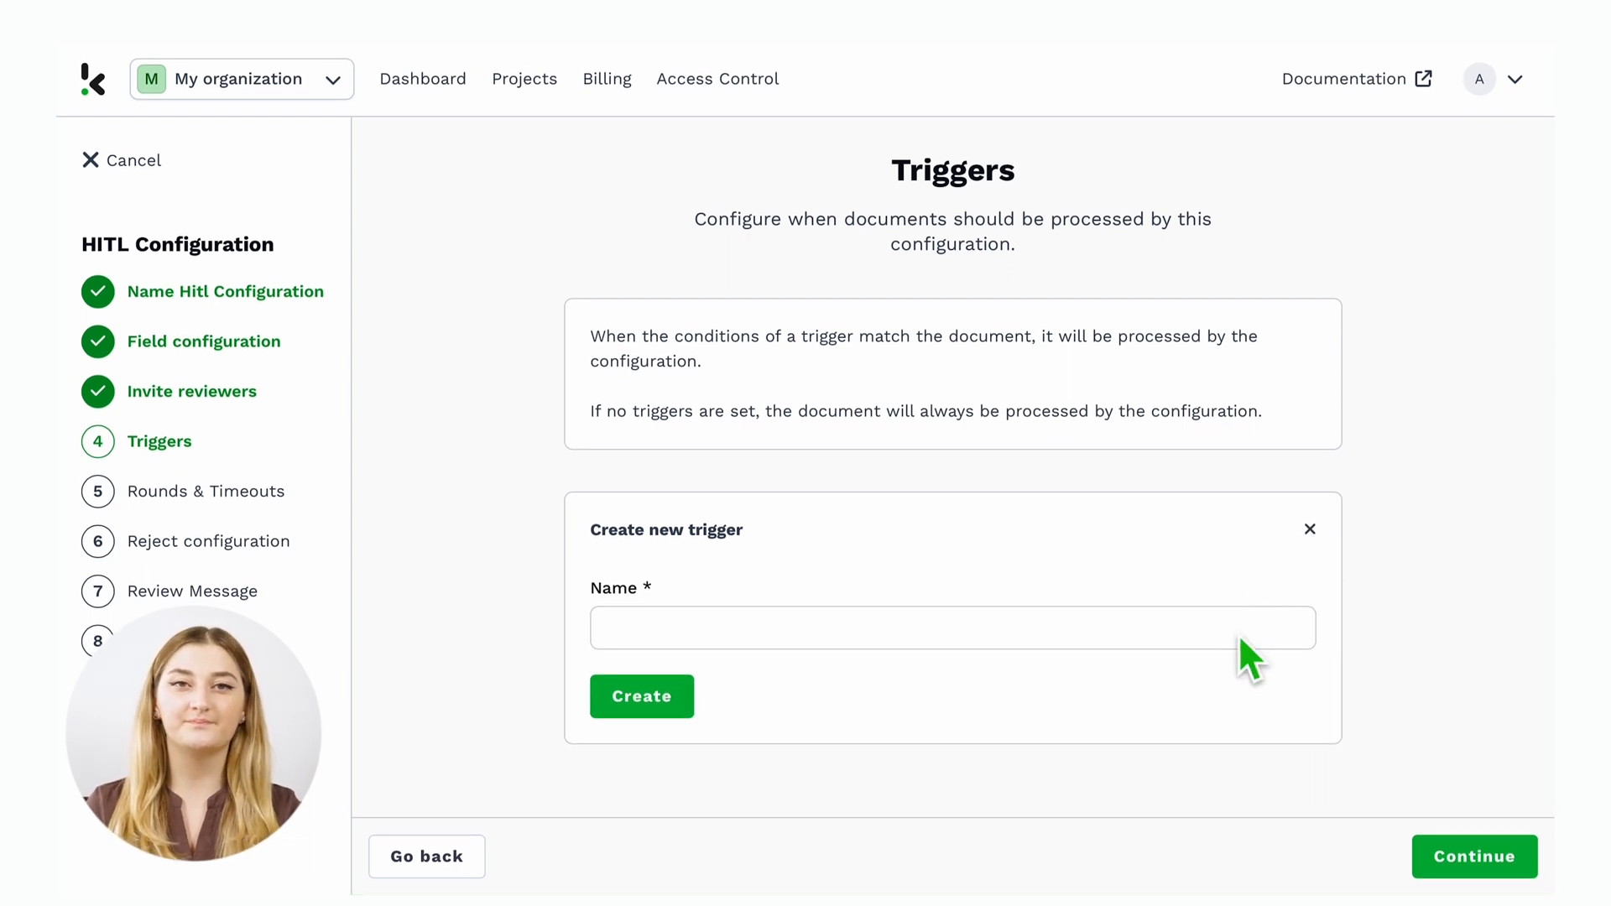
pyautogui.write('amount too small')
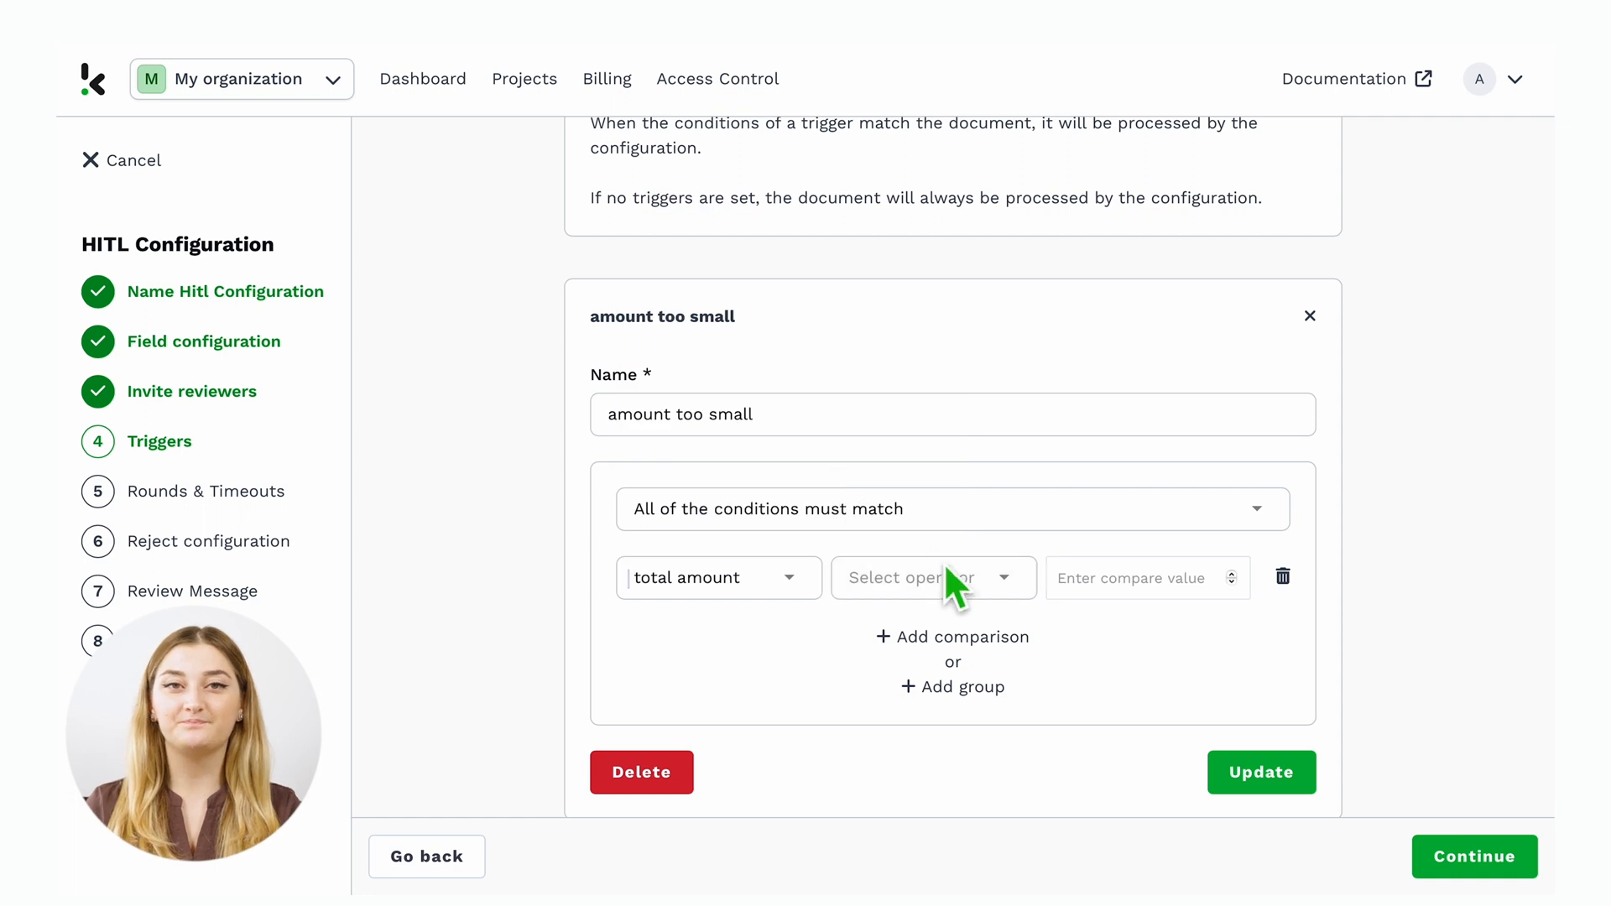
pyautogui.click(934, 578)
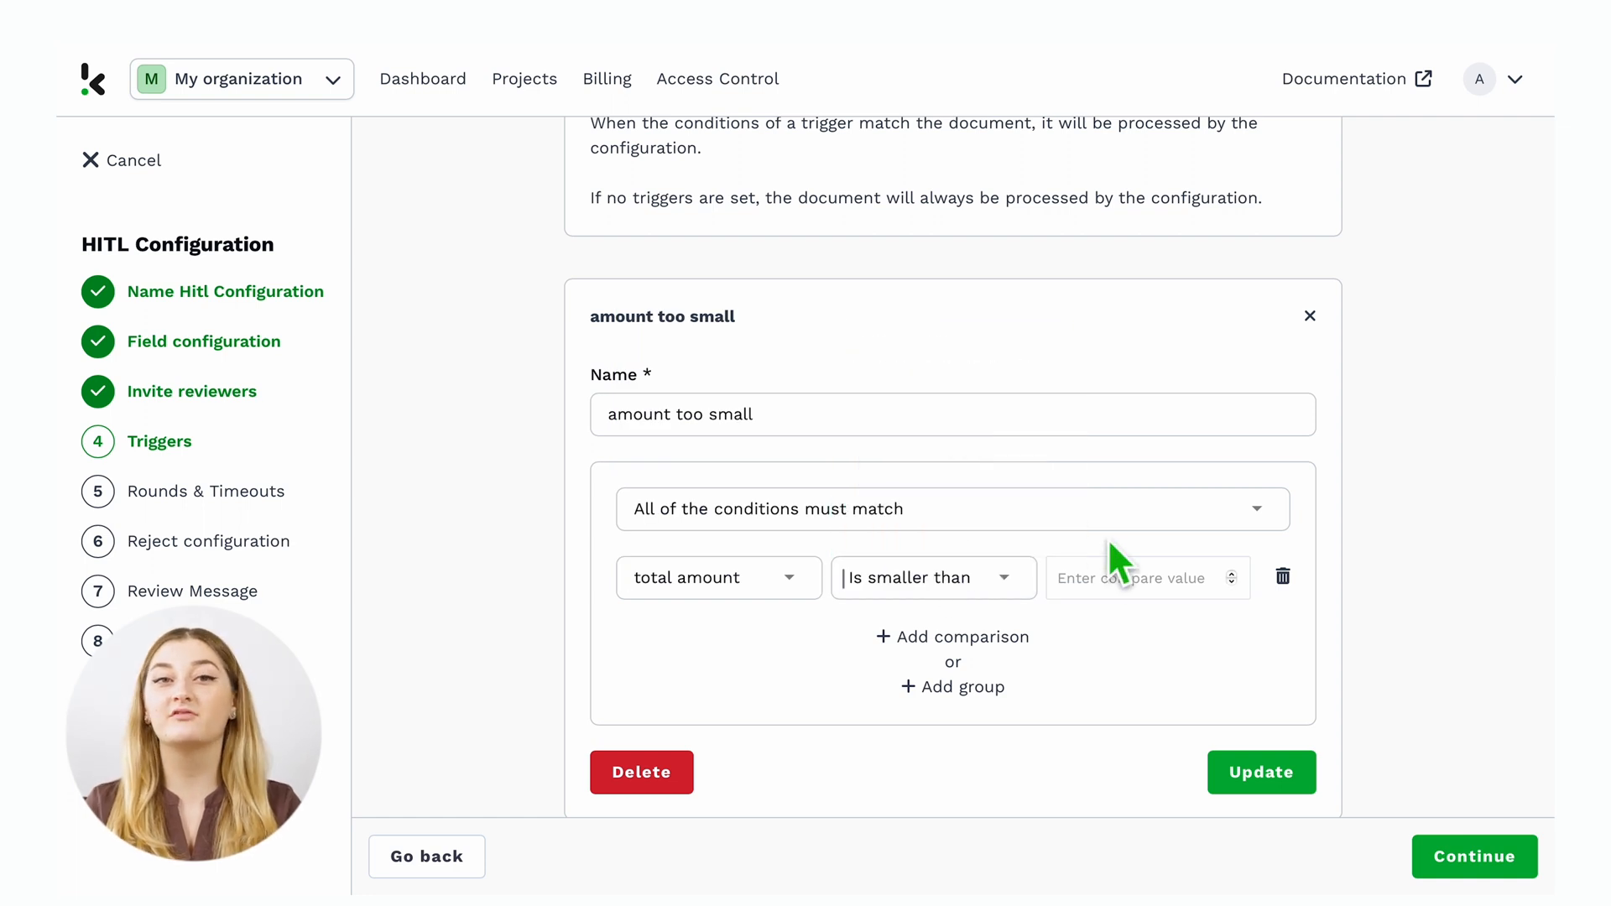
pyautogui.write('1000')
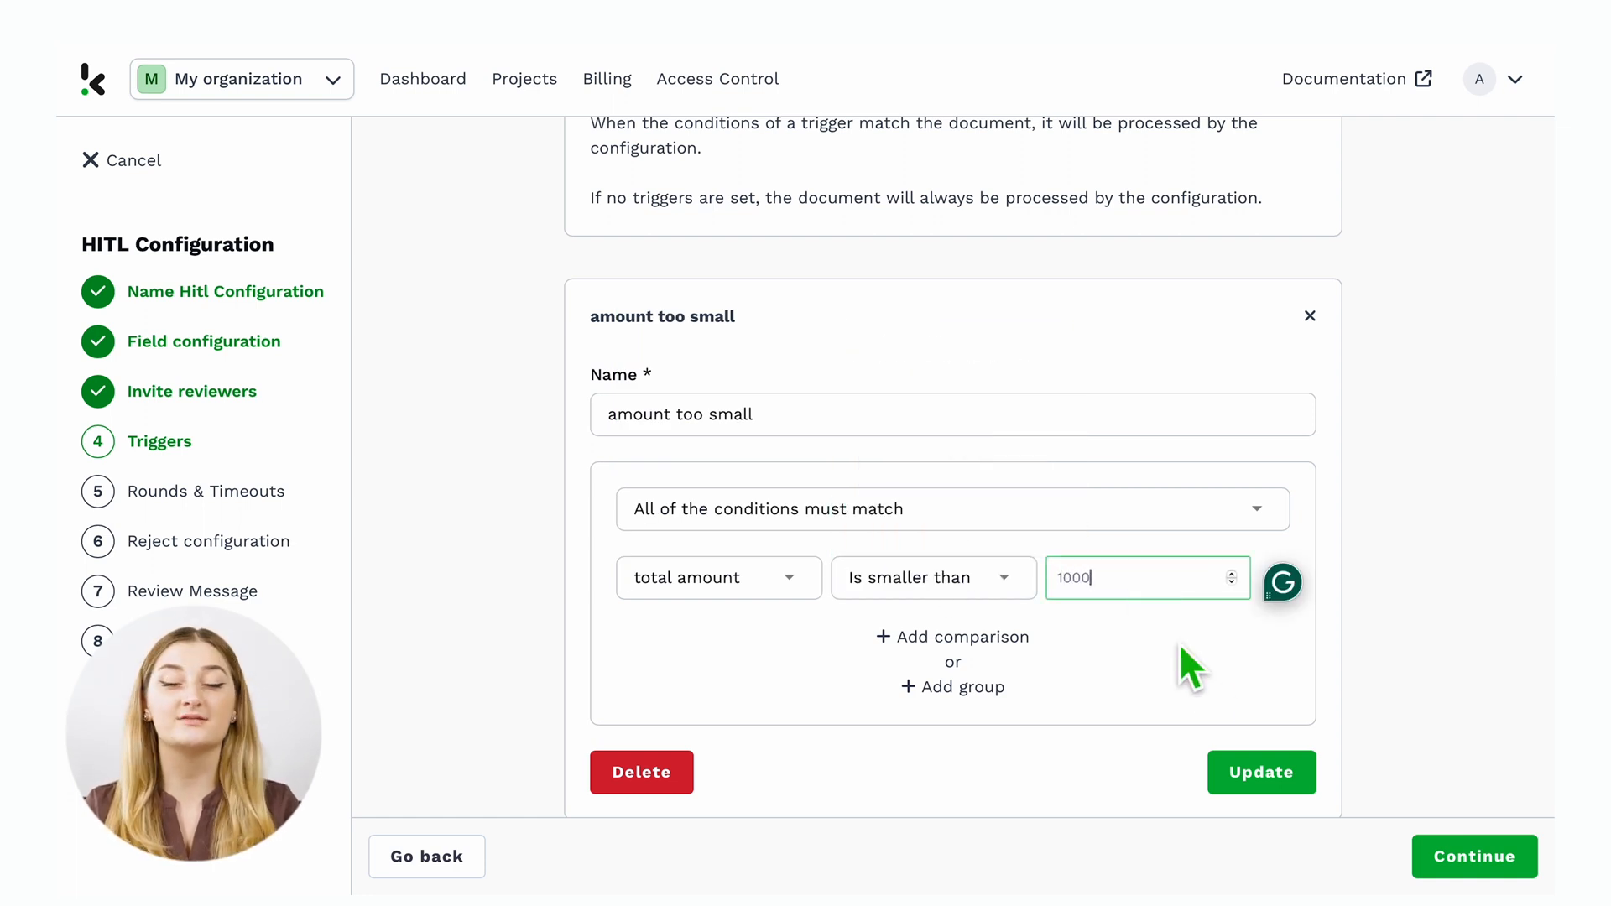
pyautogui.click(1262, 772)
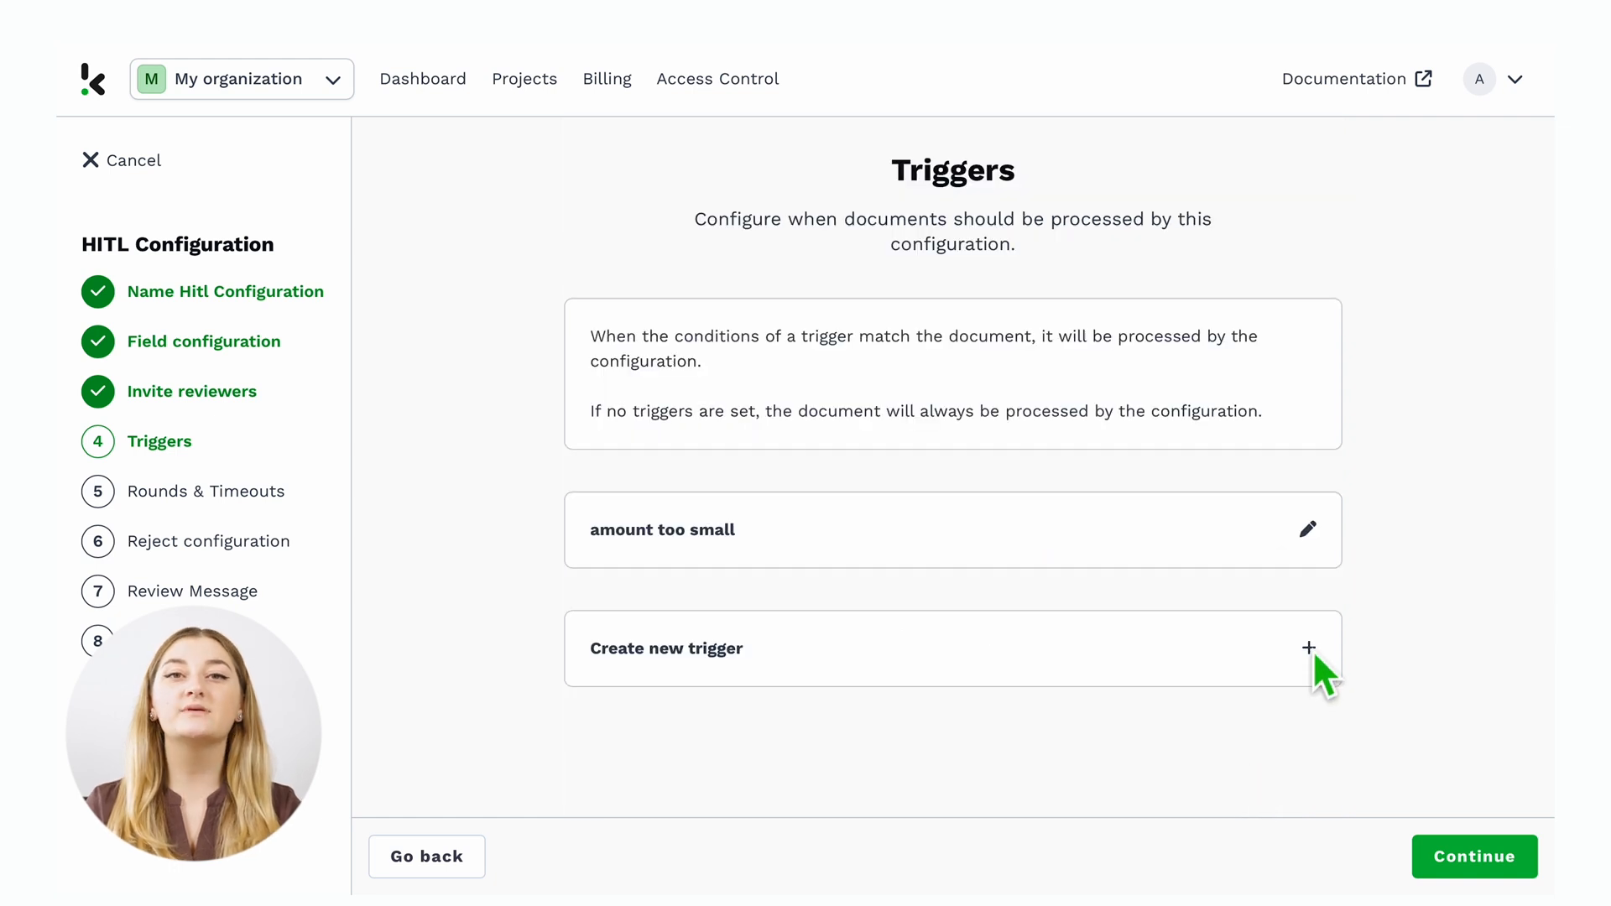
# - Add trigger 'date is too old' for dates before 4/1/2020, then continue
pyautogui.click(1310, 648)
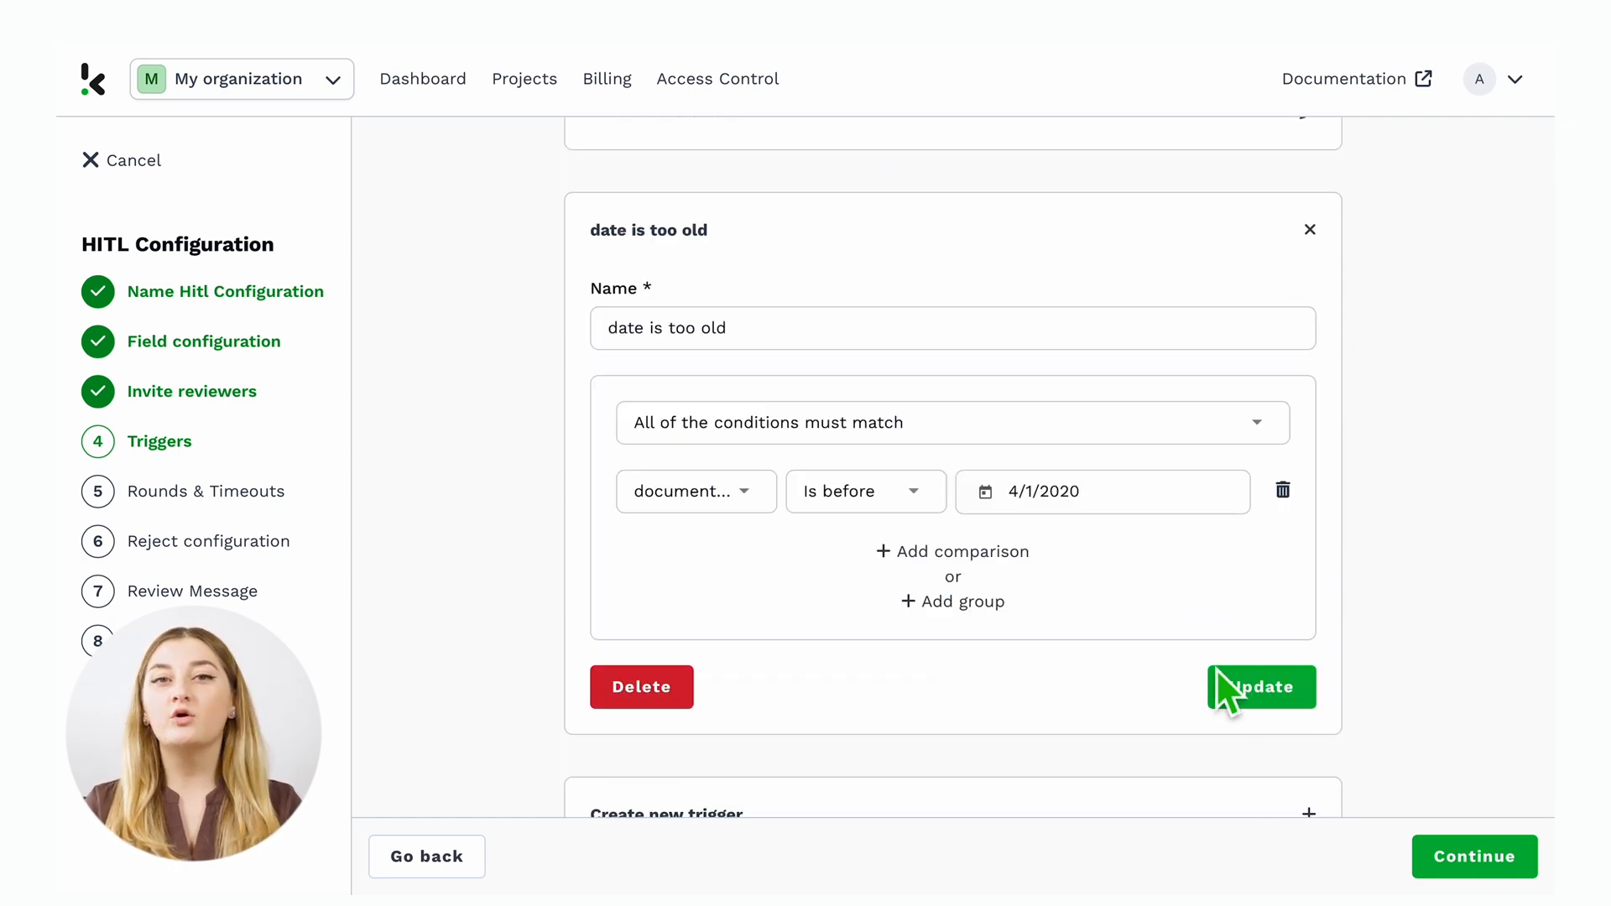
pyautogui.click(1263, 688)
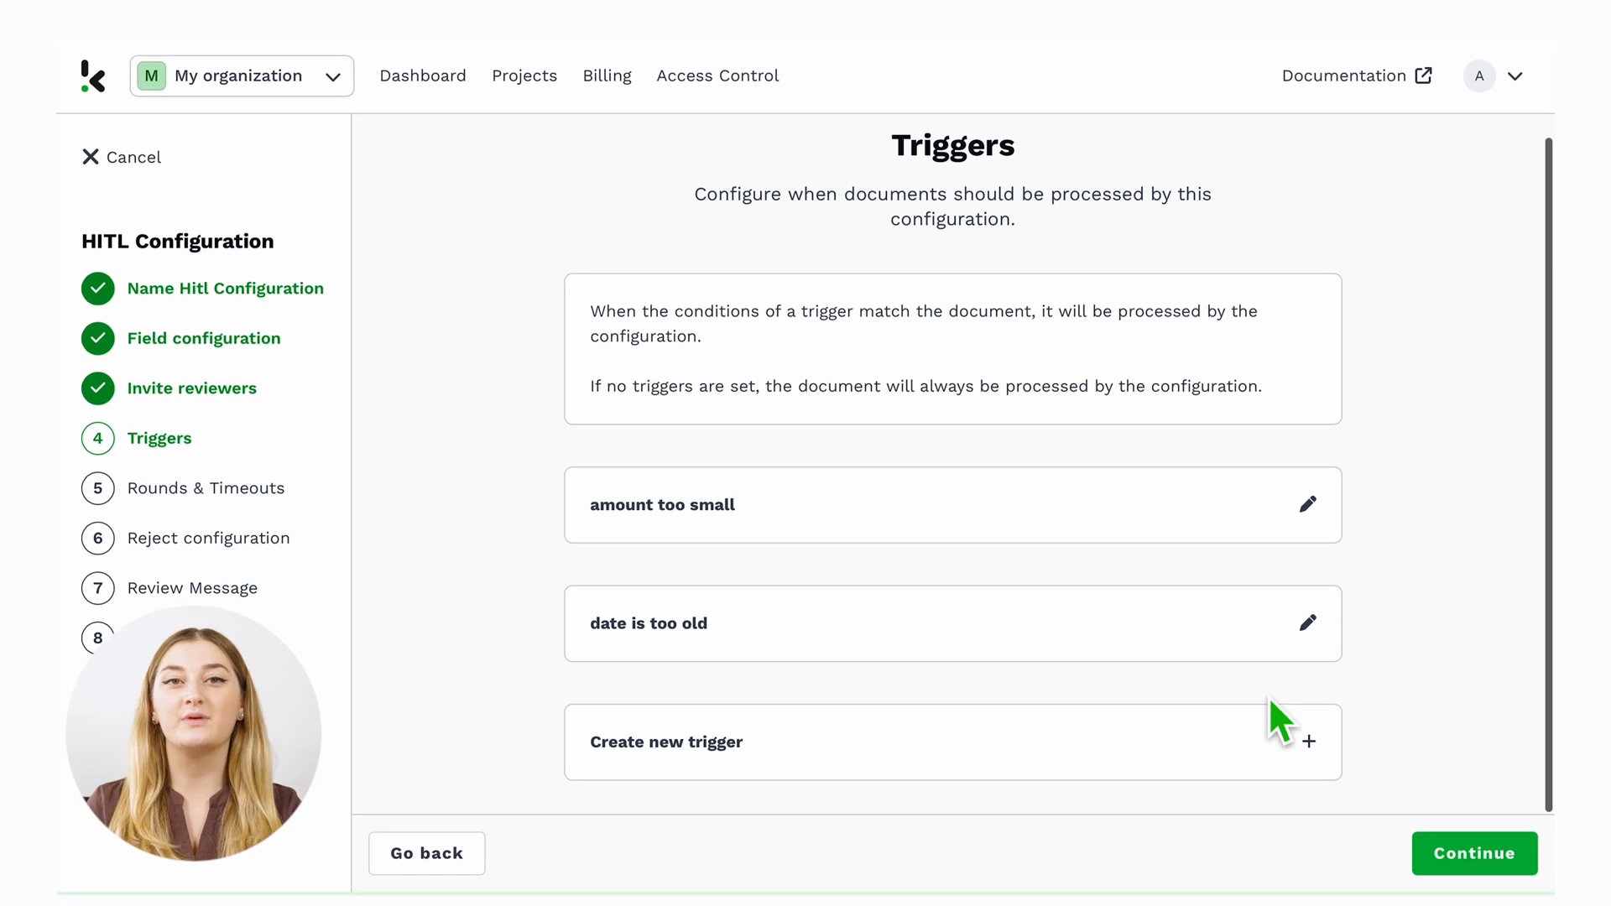
pyautogui.click(1474, 856)
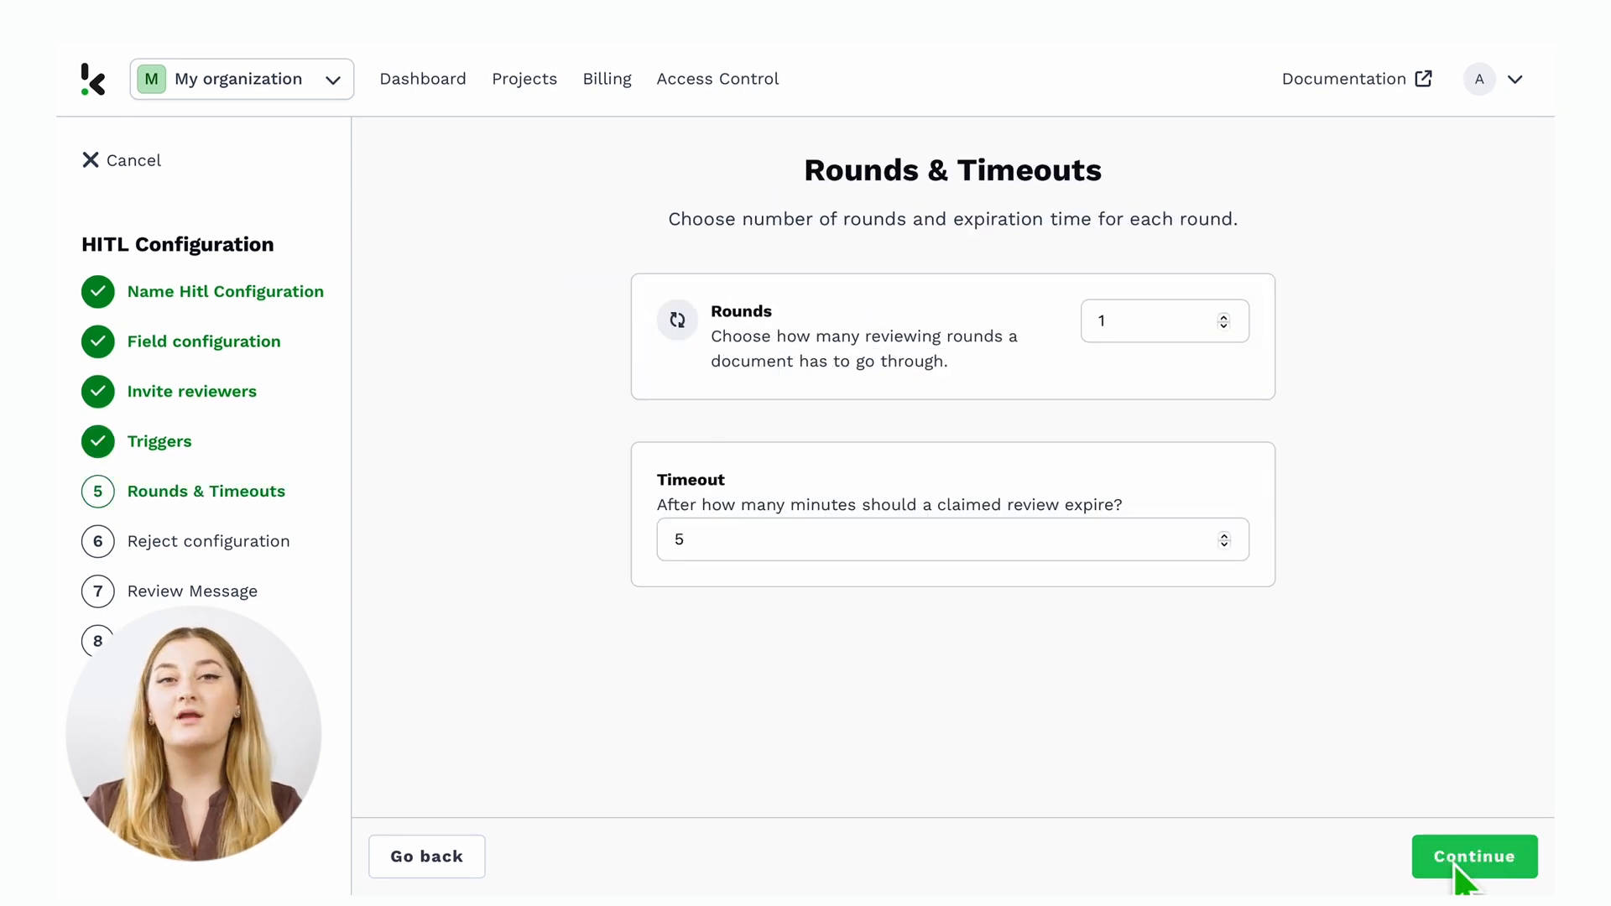
pyautogui.moveTo(893, 552)
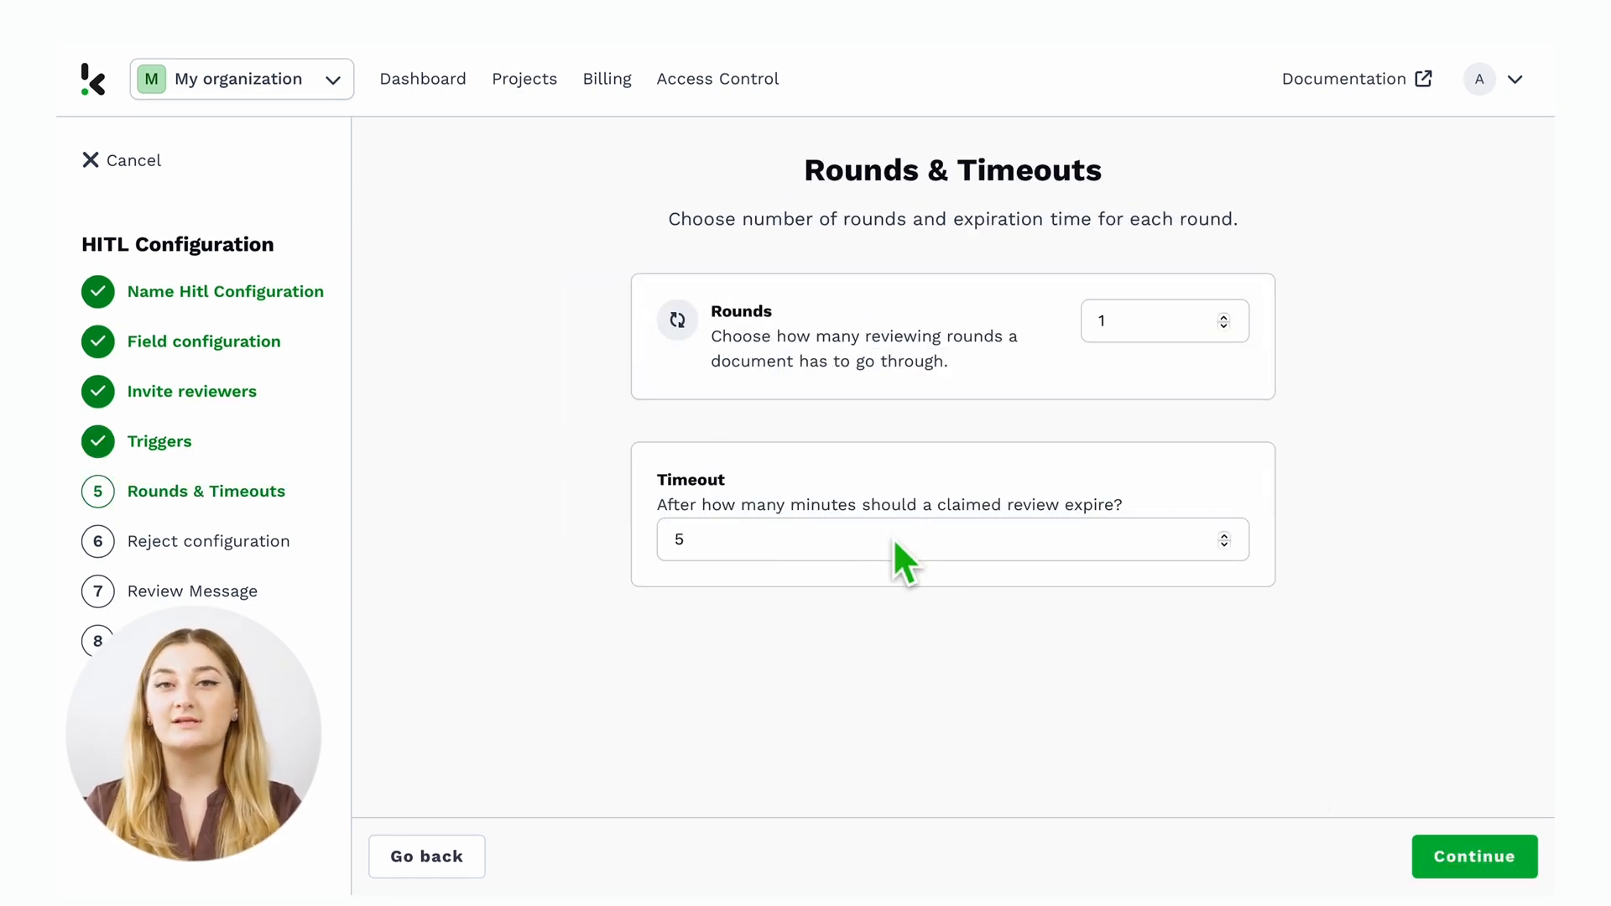
# - Set the review timeout to 15 minutes and continue to Reject configuration
pyautogui.write('15')
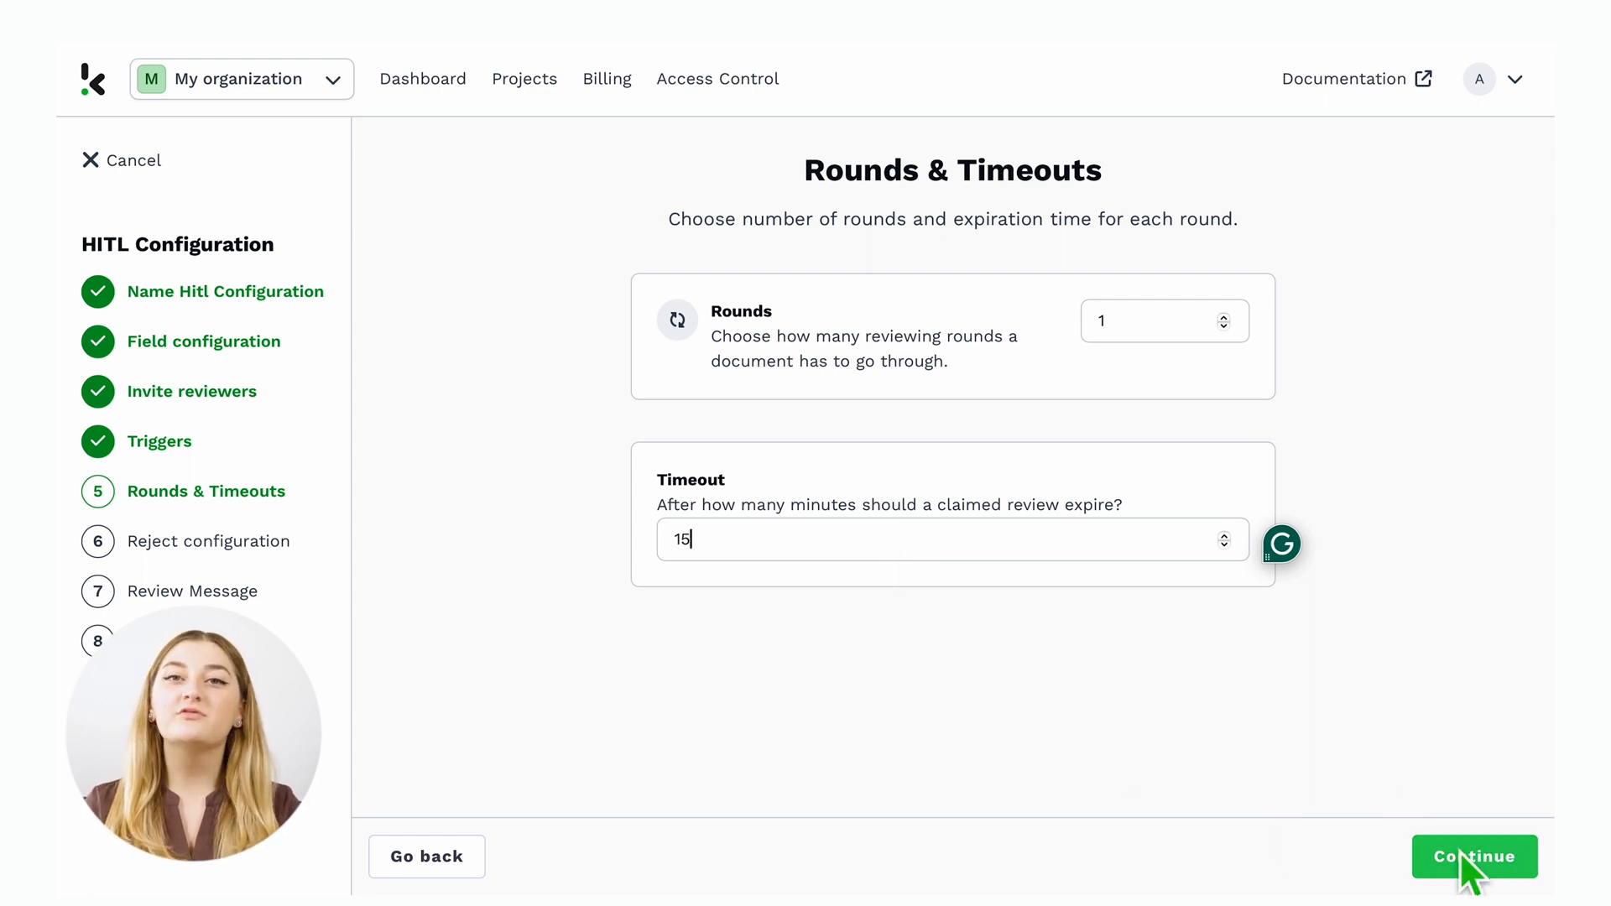
pyautogui.click(1474, 856)
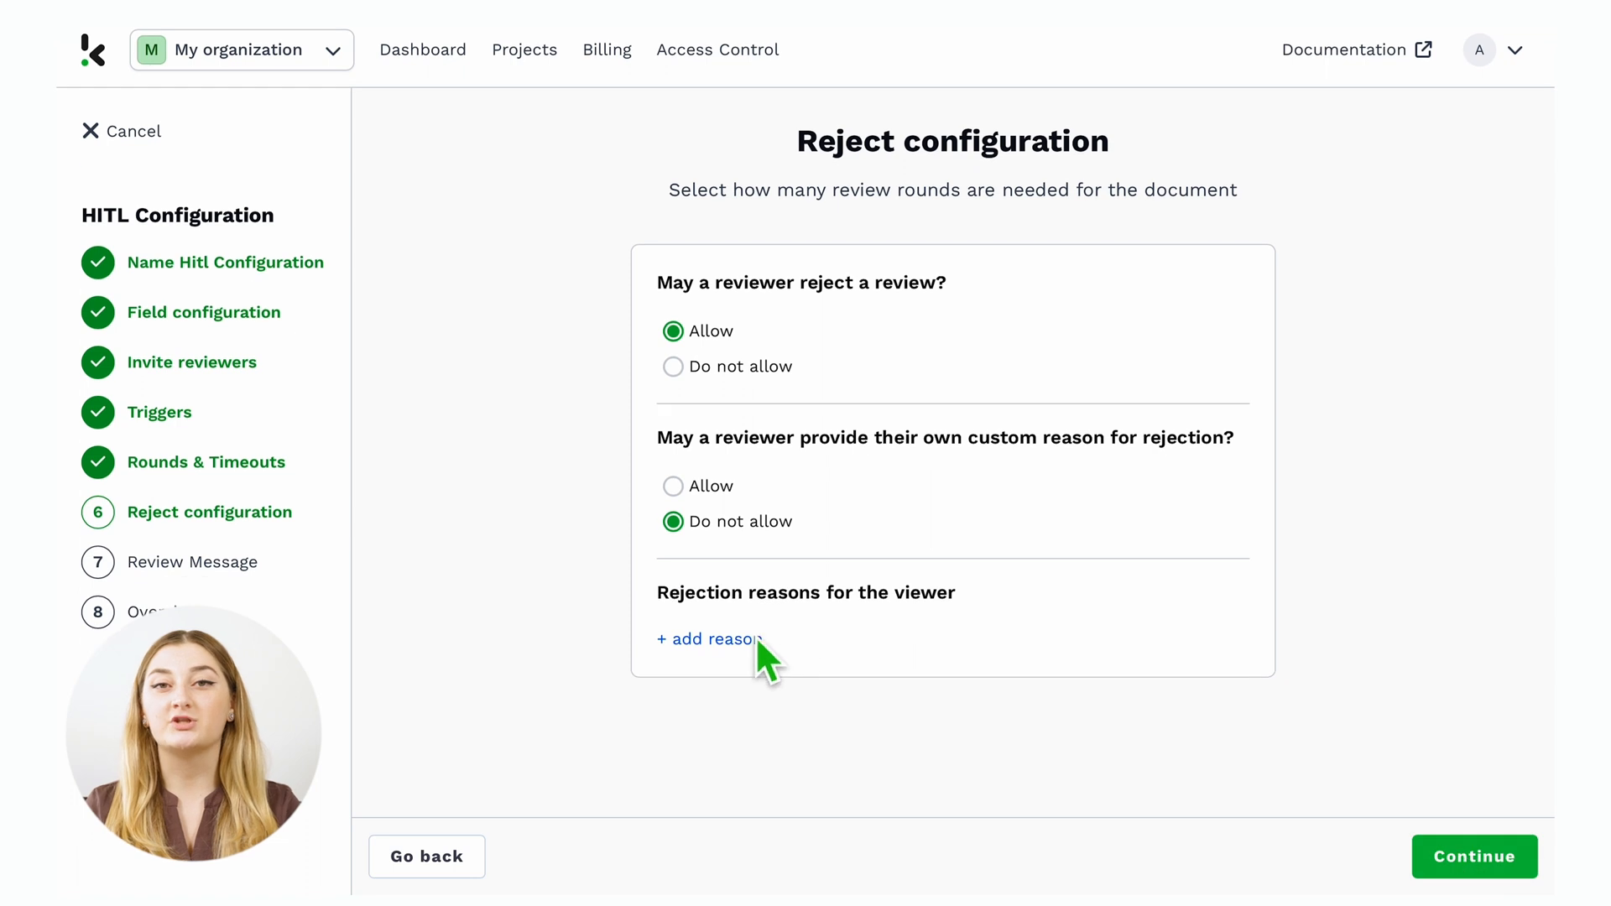
# - Add rejection reason poor_quality, described as image quality too bad or unreadable
pyautogui.click(705, 640)
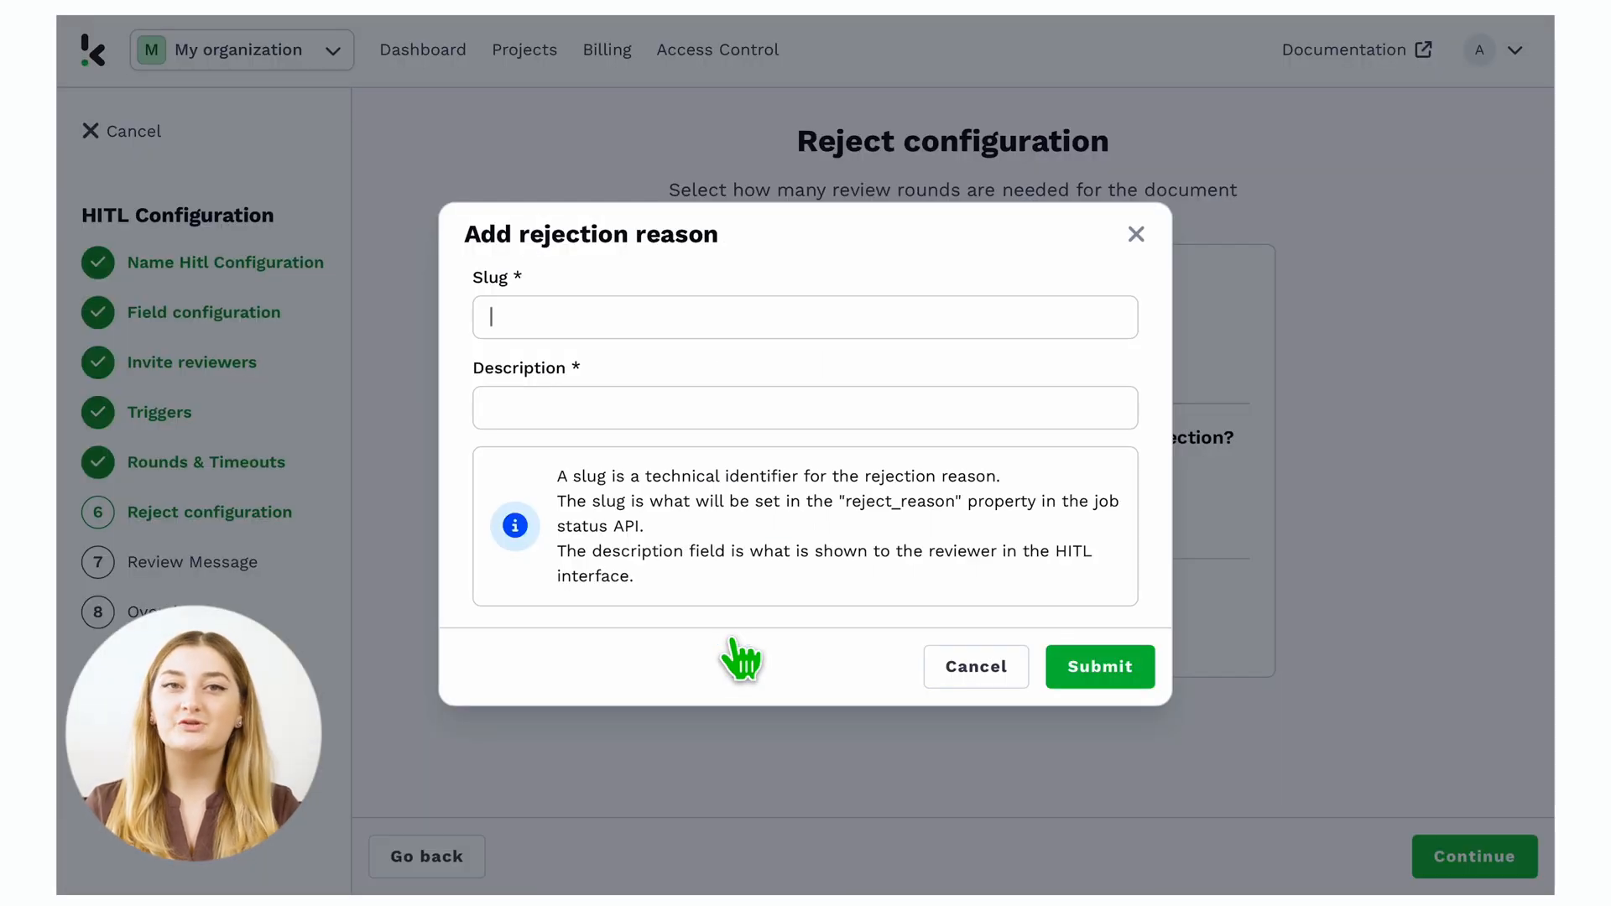
pyautogui.write('poor_')
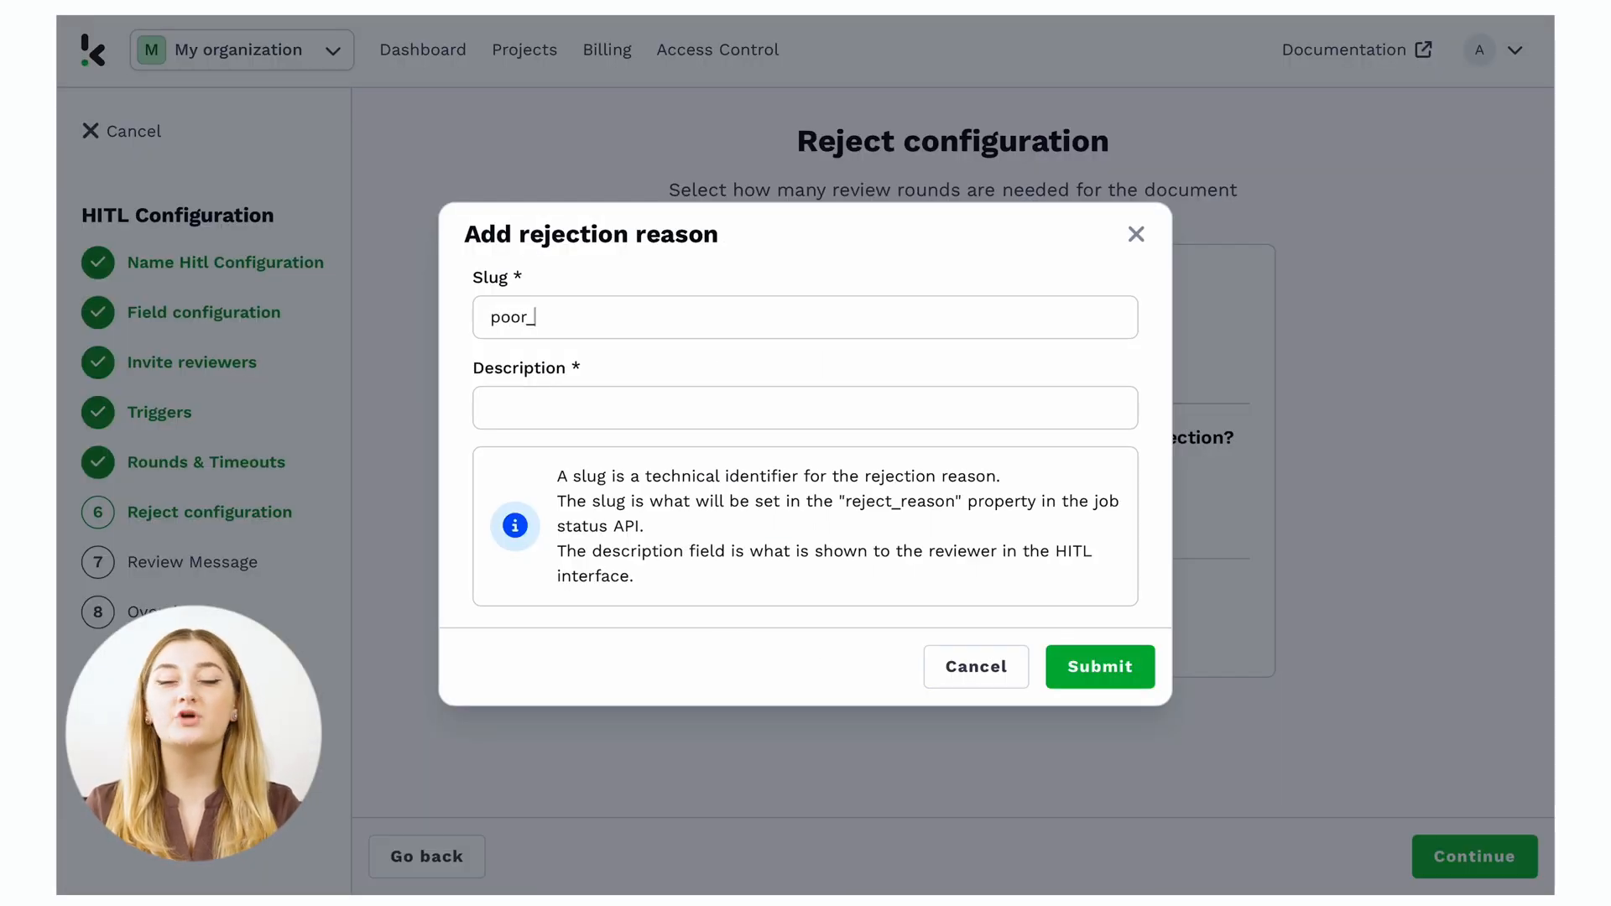
pyautogui.write('quality')
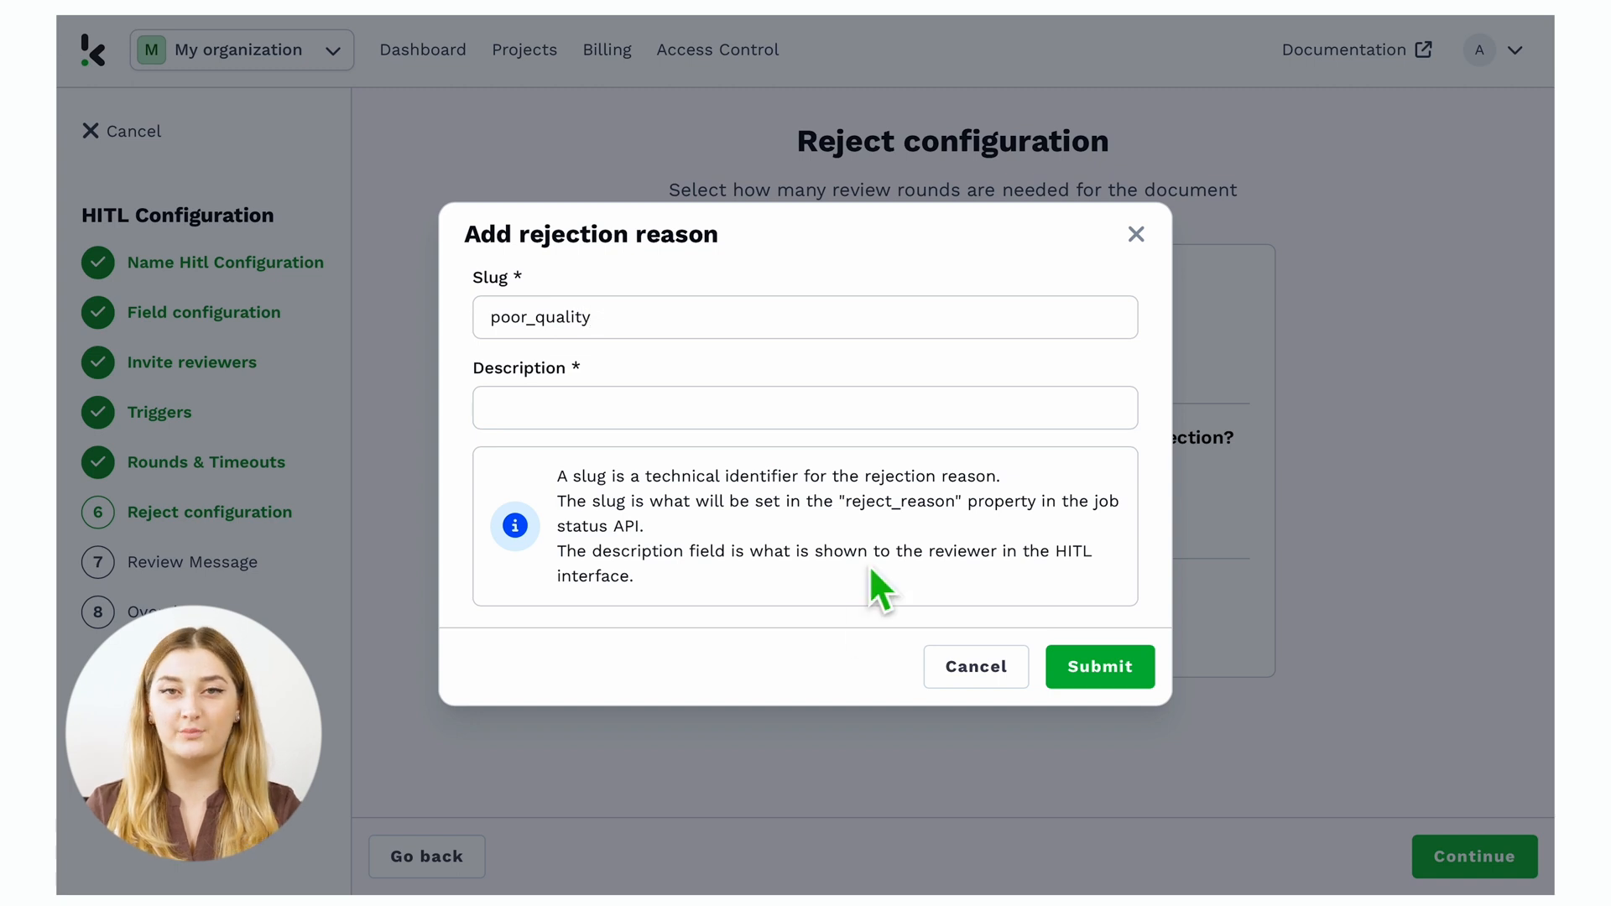
pyautogui.write('Reject document if the quality of the image is')
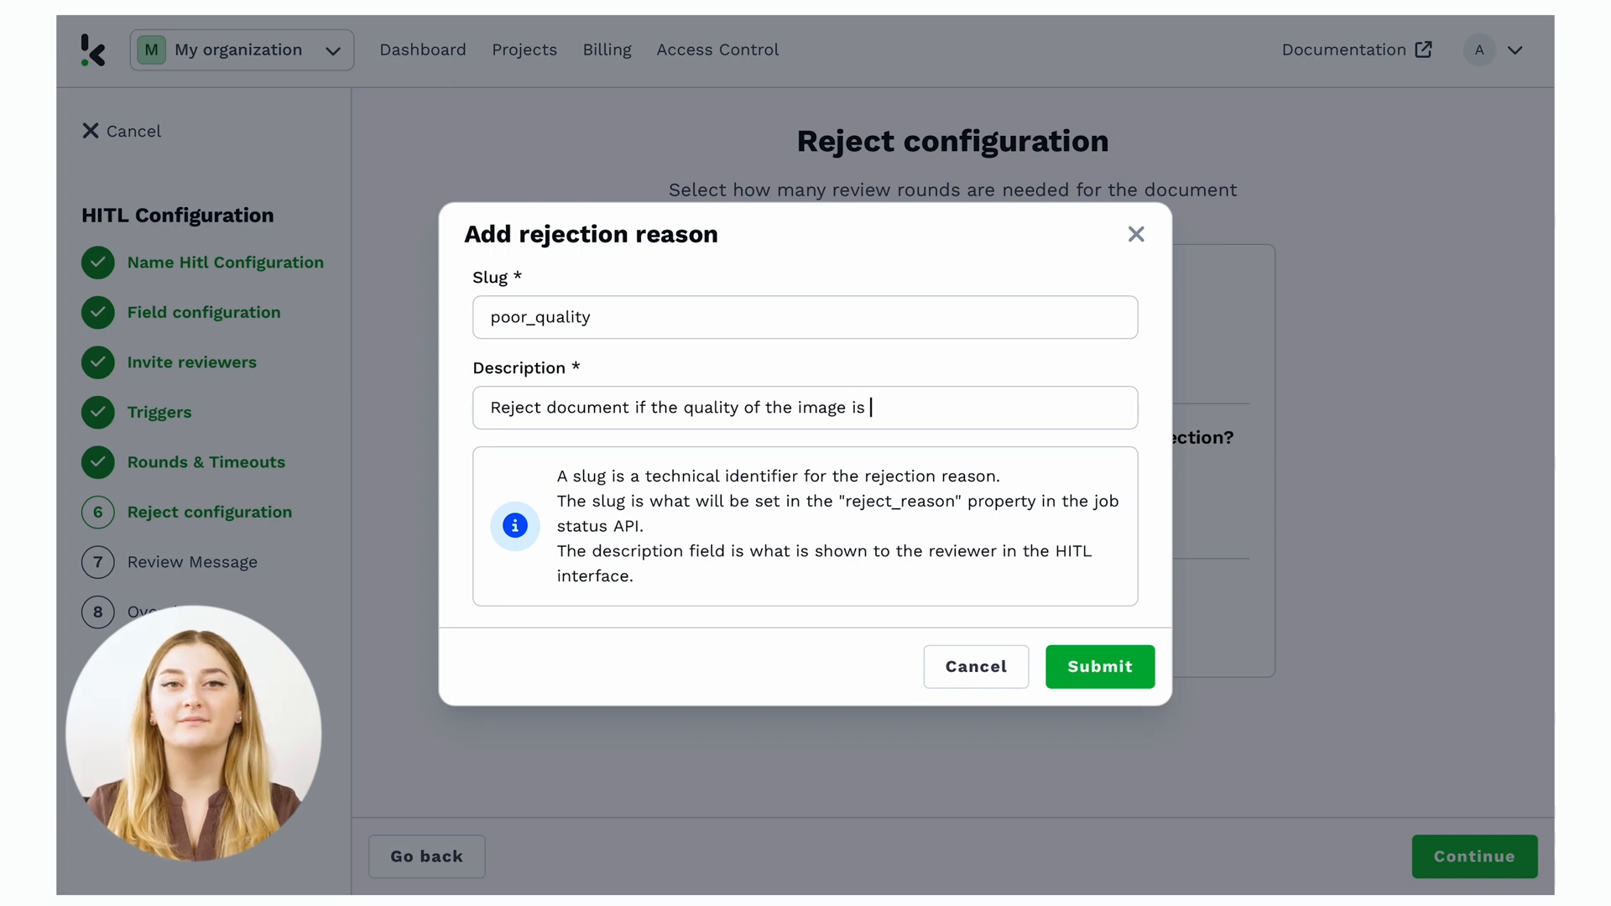
pyautogui.write('too bad or')
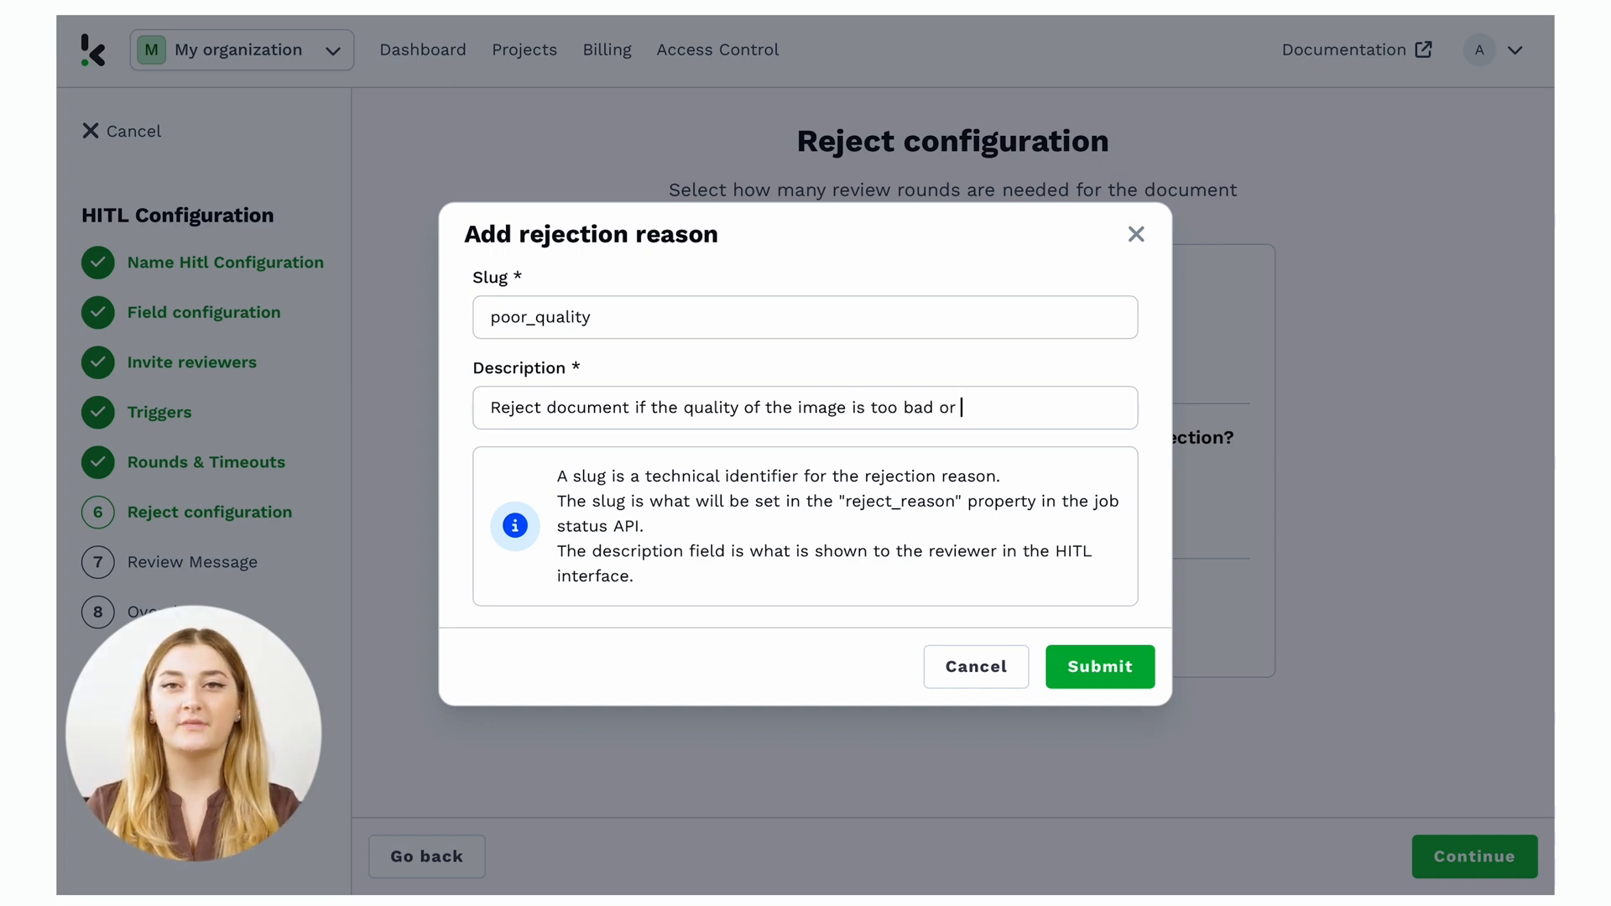
pyautogui.write('unreadable.')
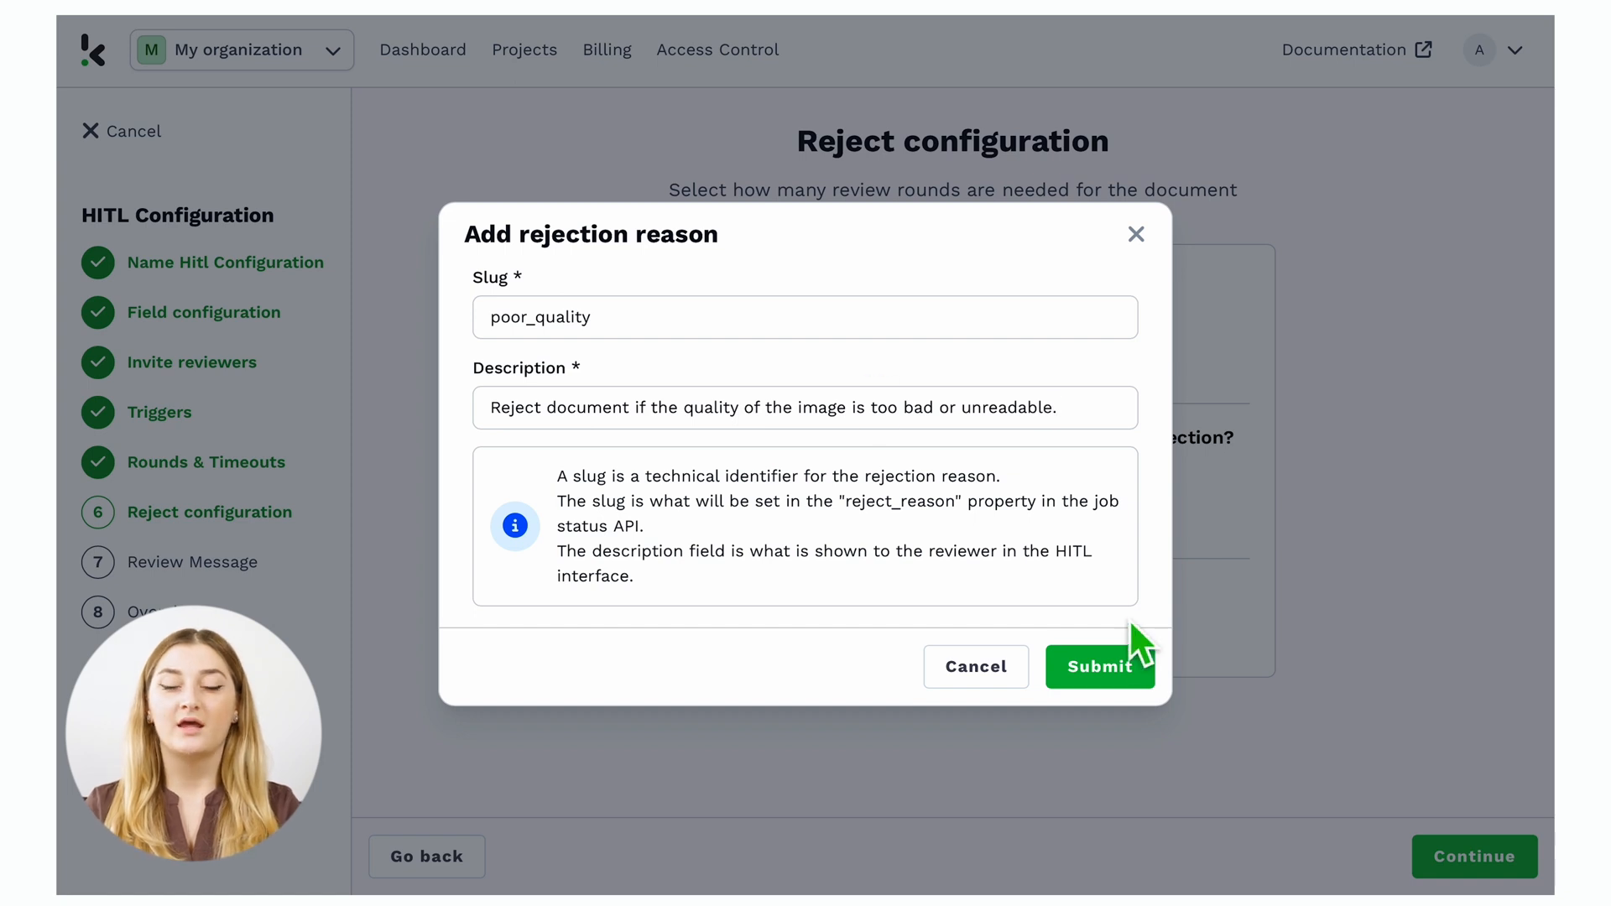
pyautogui.click(1100, 667)
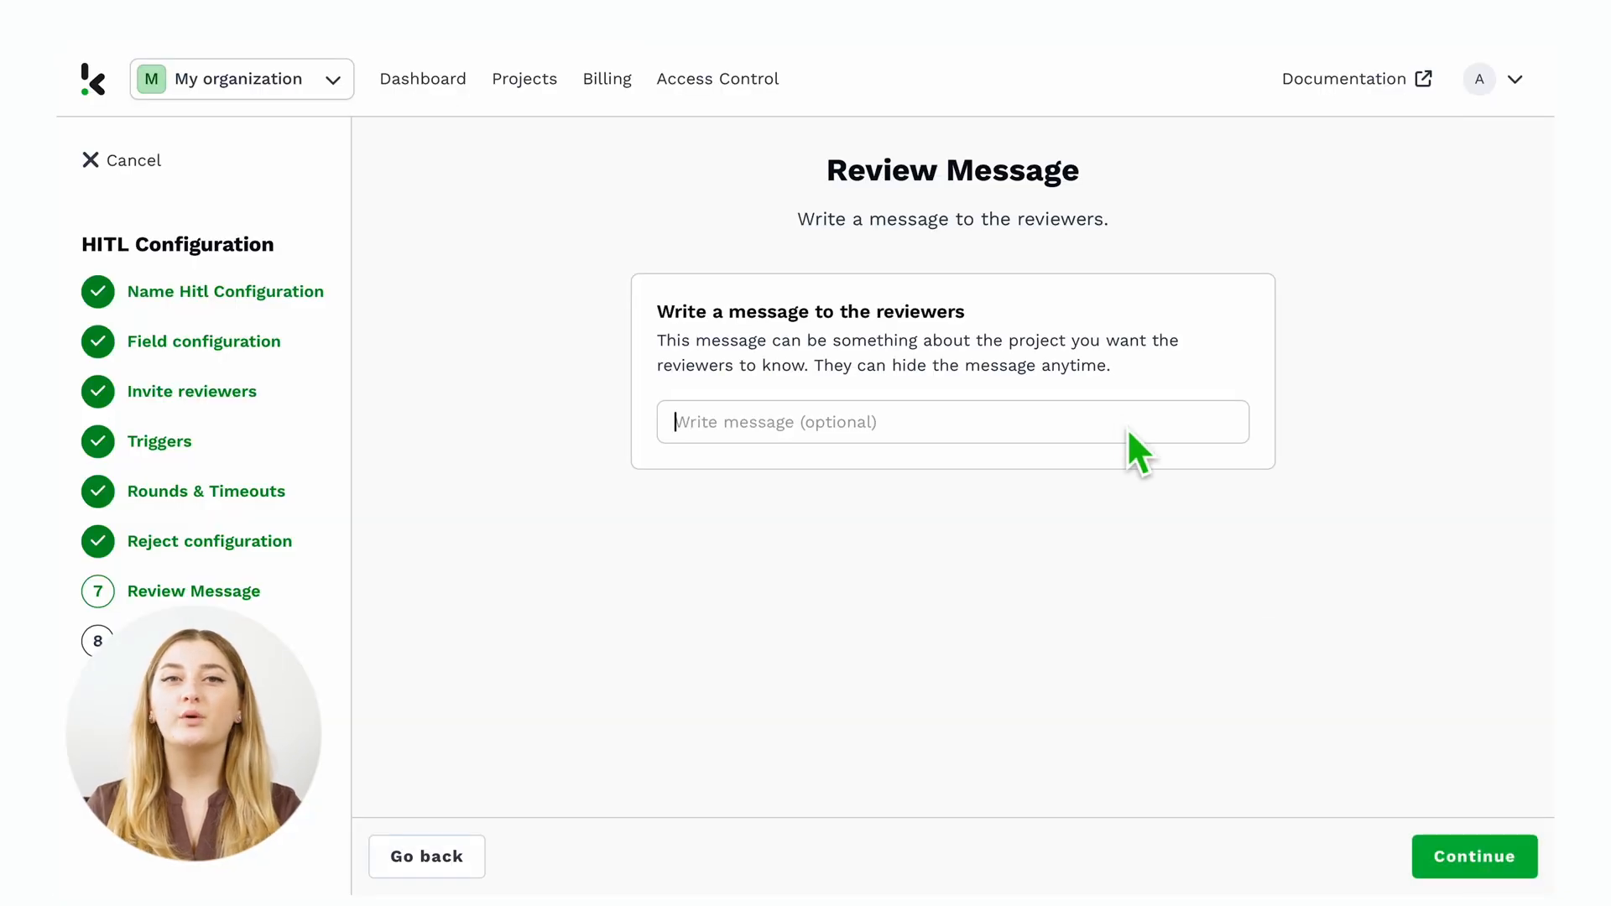
# - Set reviewer message 'Success! your review has been saved.' and finish the setup
pyautogui.write('Success')
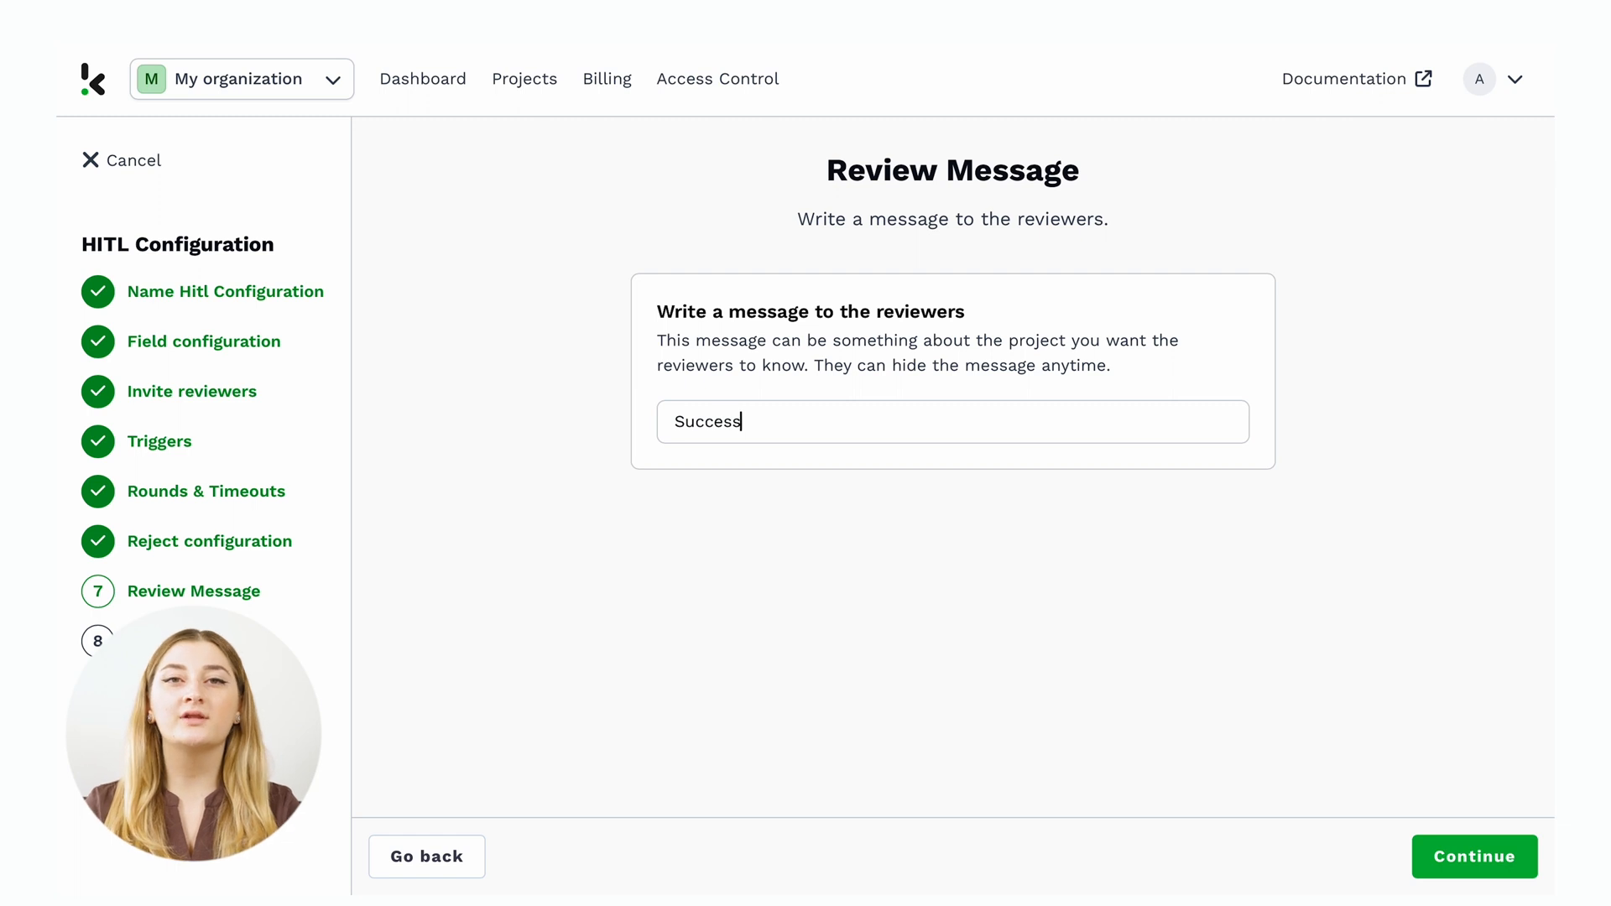
pyautogui.write('! your review has been saved.')
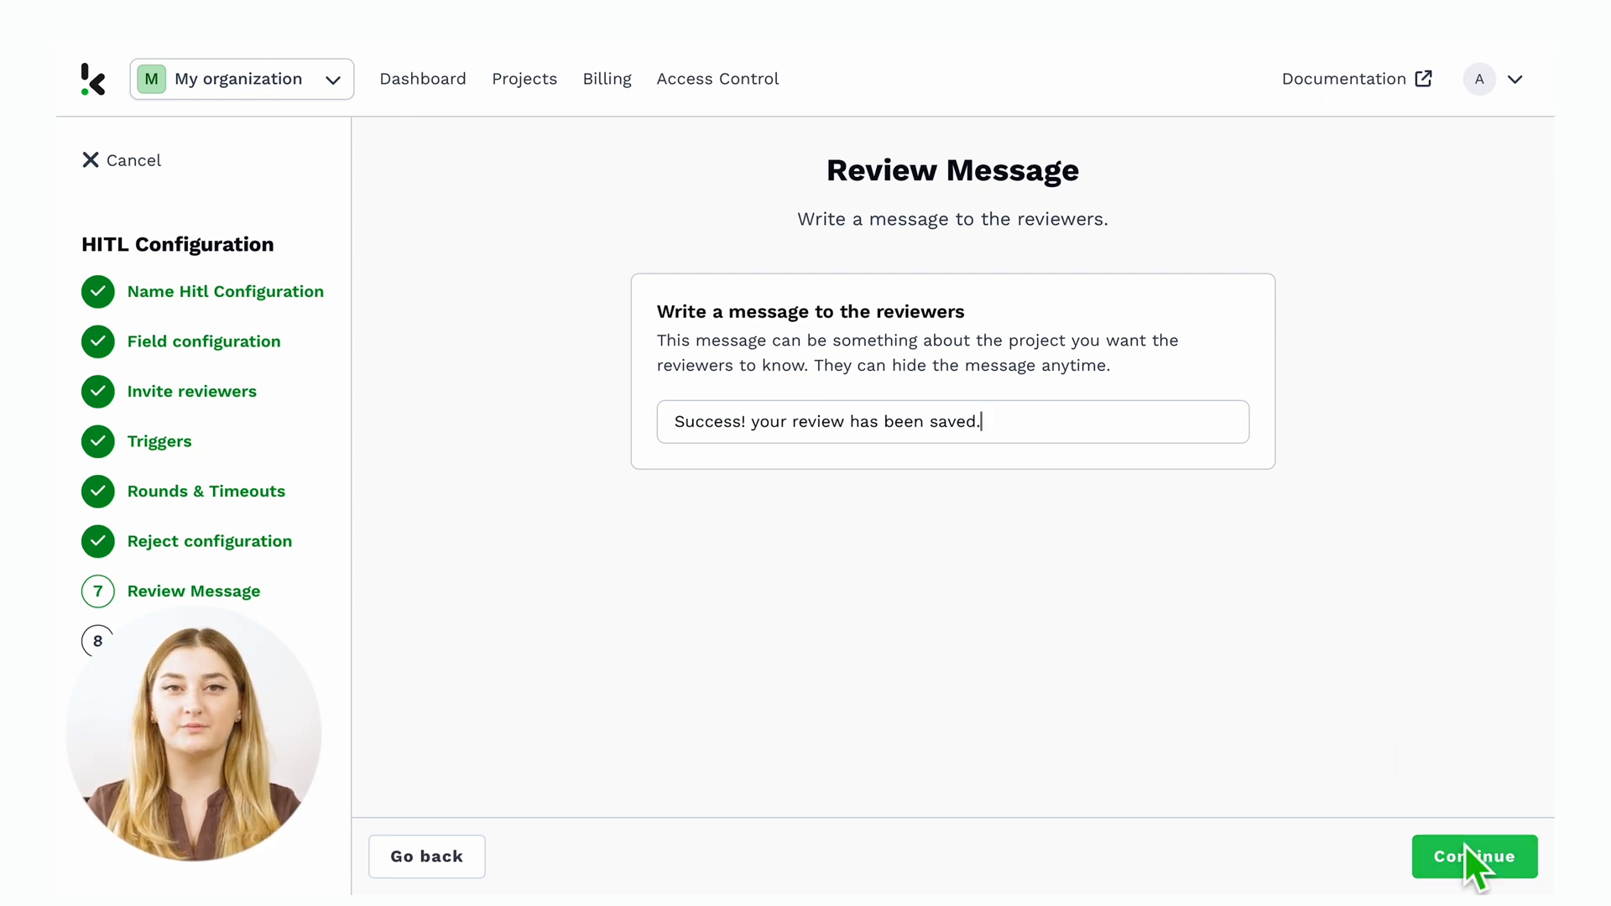
pyautogui.click(1475, 856)
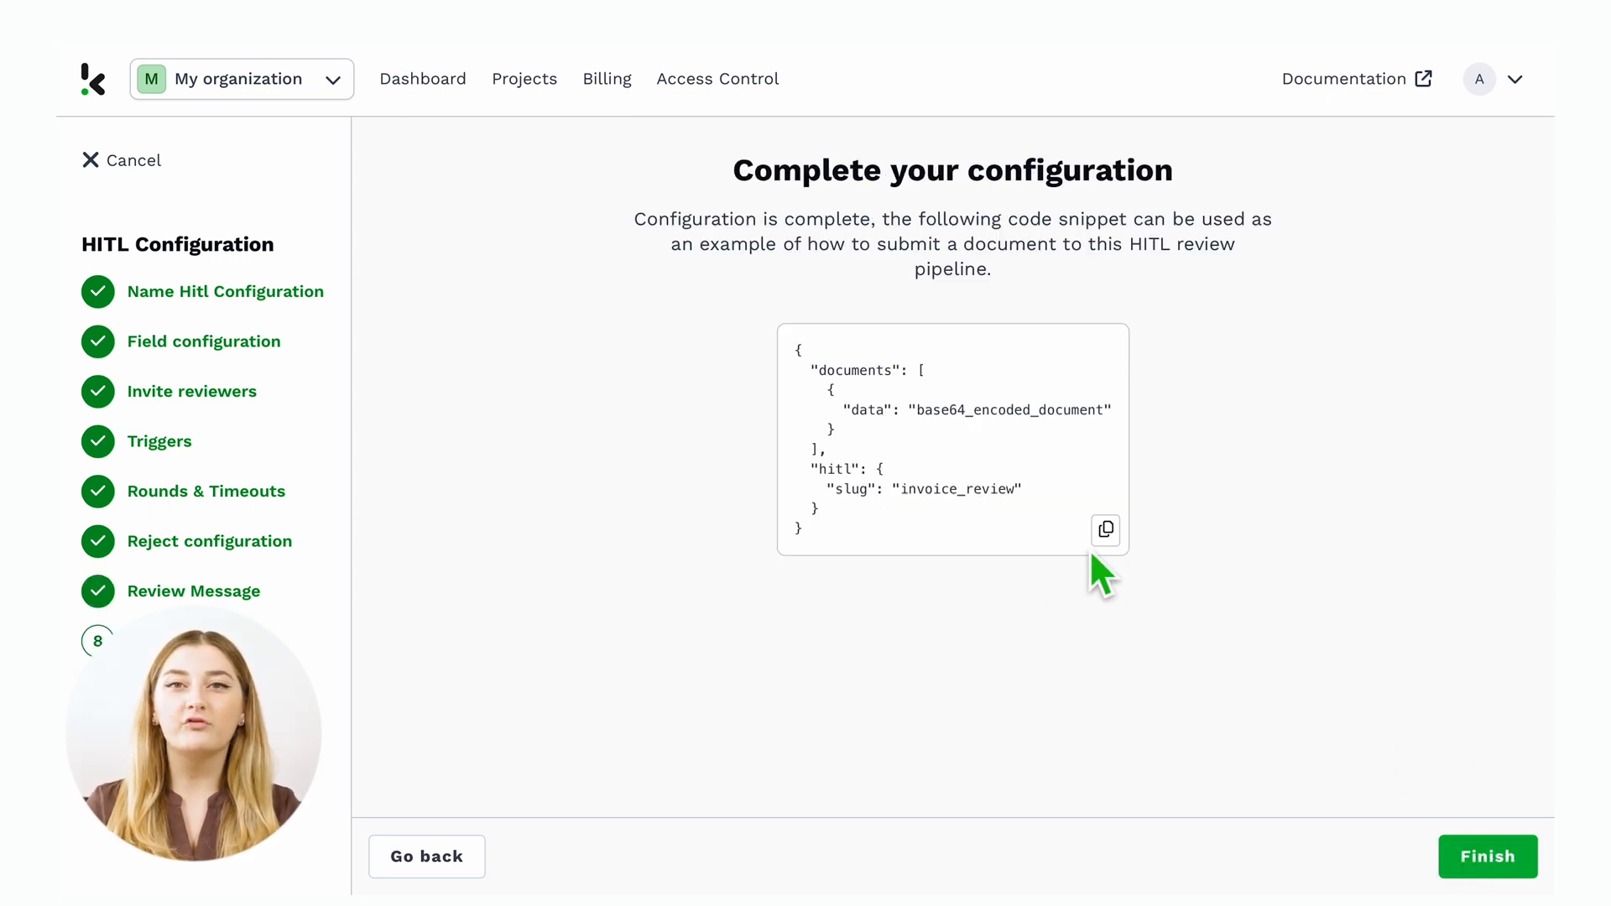